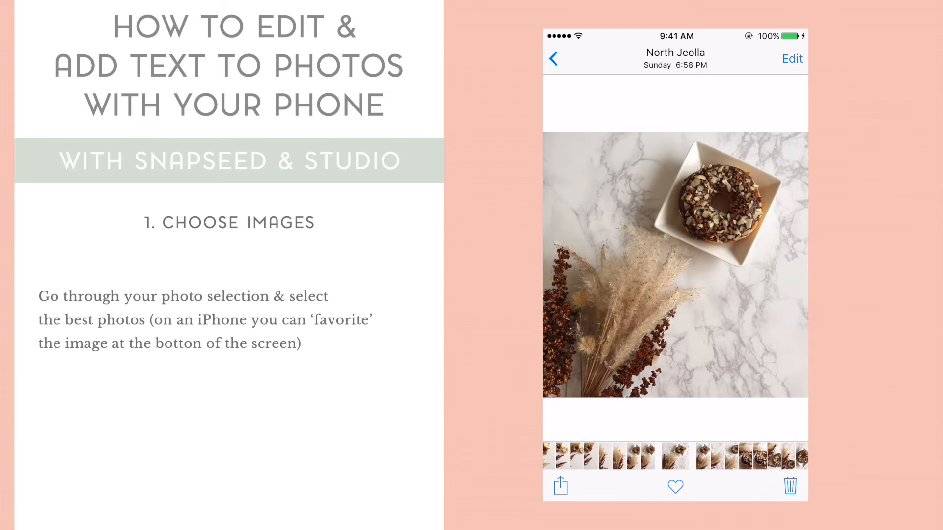
# - Move from the marble donut shot to the dried flowers and paperclips photo
pyautogui.click(674, 486)
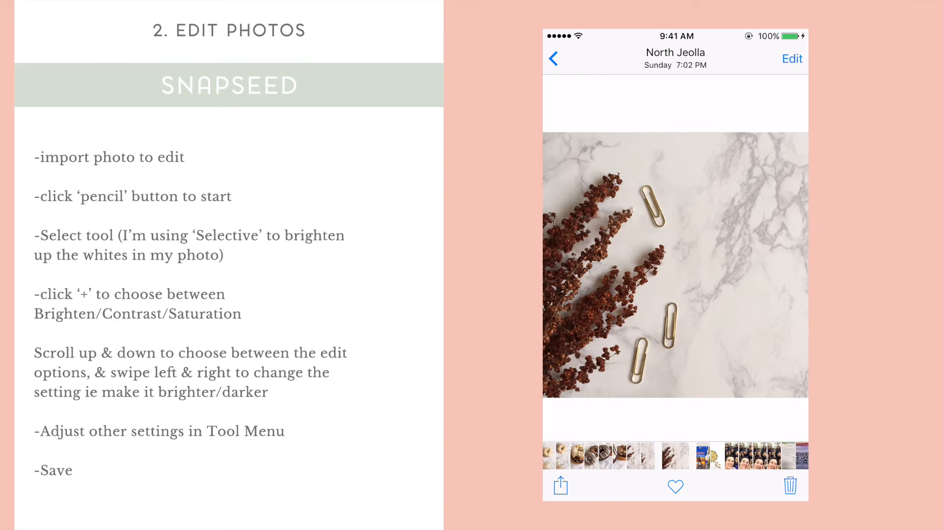
# - Launch Snapseed, discard the current image and load the donut and paperclips photo from the device
pyautogui.click(674, 486)
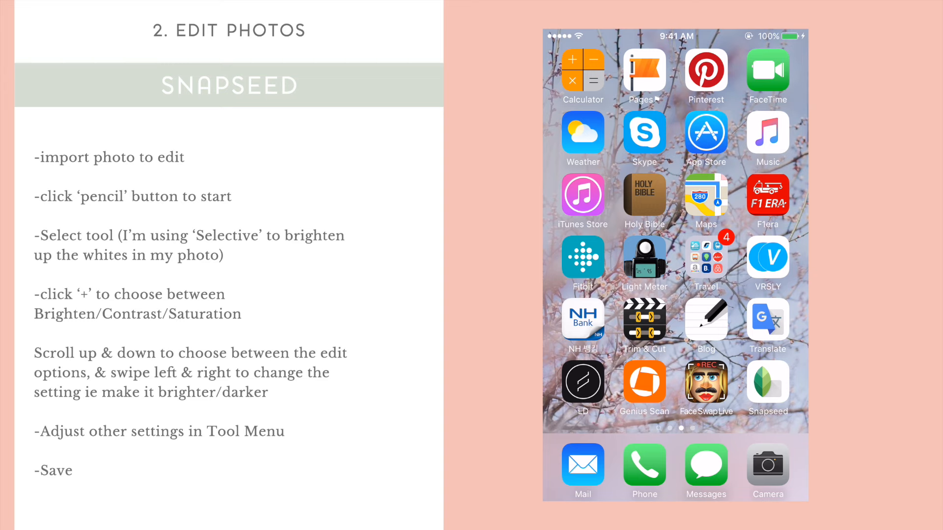
pyautogui.click(767, 385)
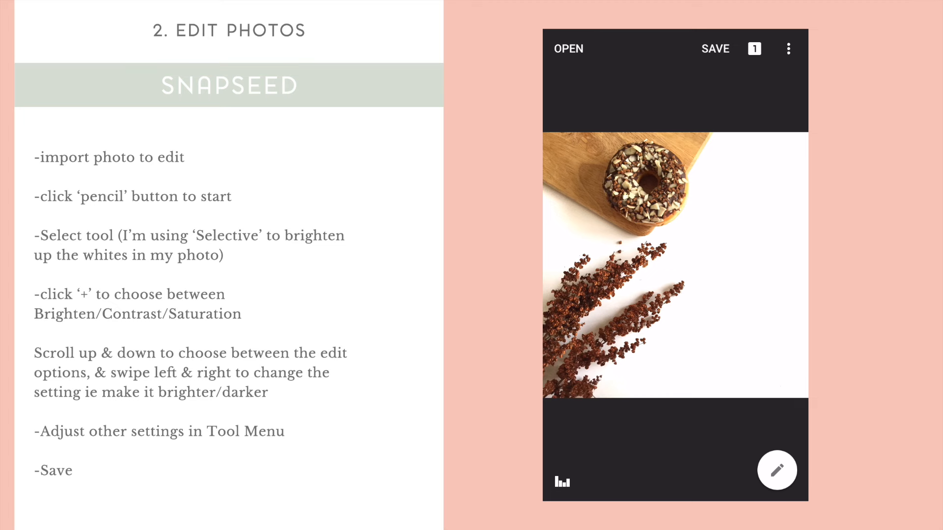
pyautogui.click(776, 471)
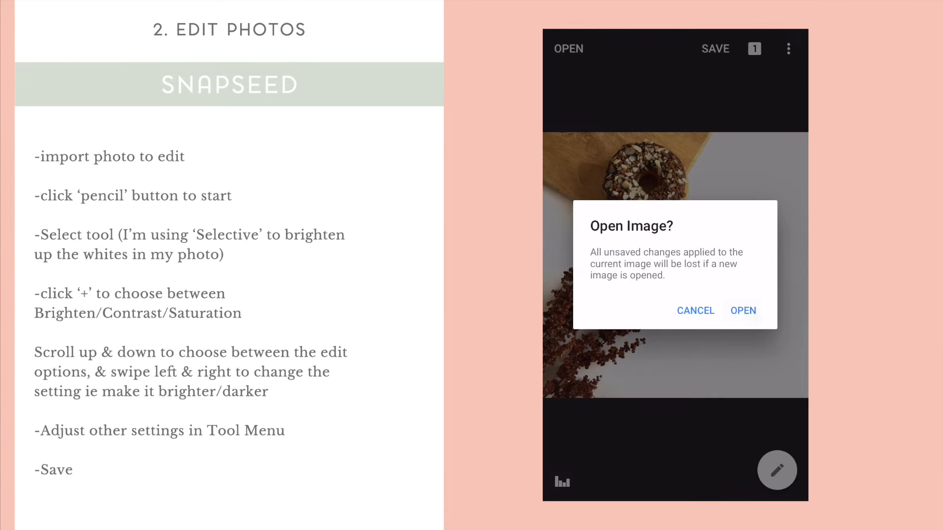
pyautogui.click(742, 311)
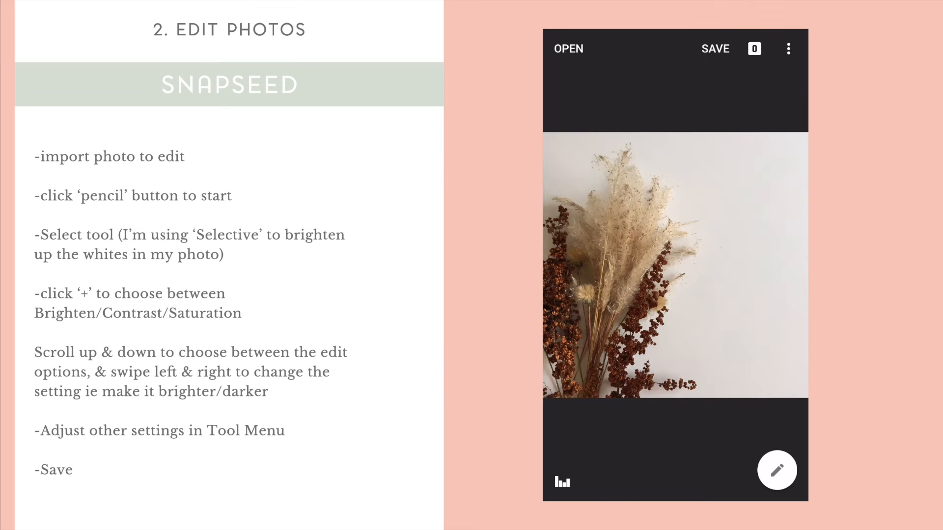
pyautogui.click(567, 49)
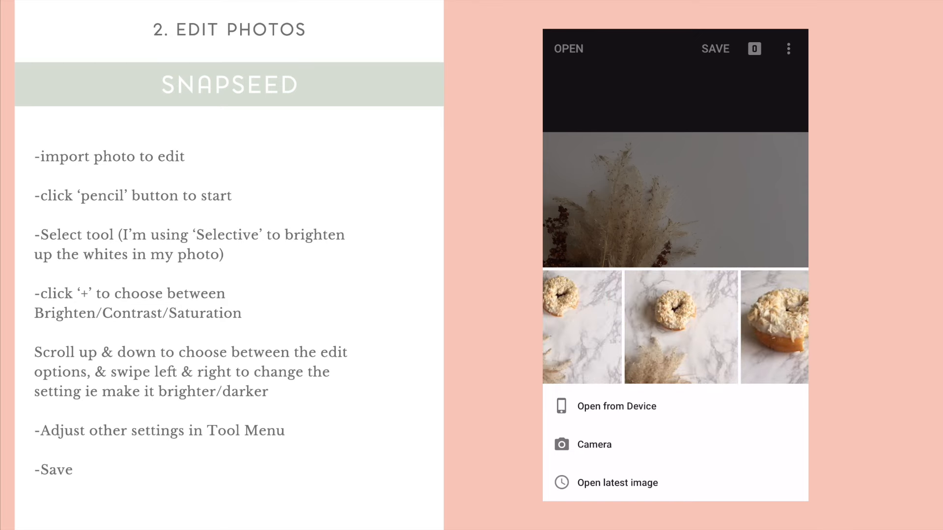
pyautogui.click(617, 406)
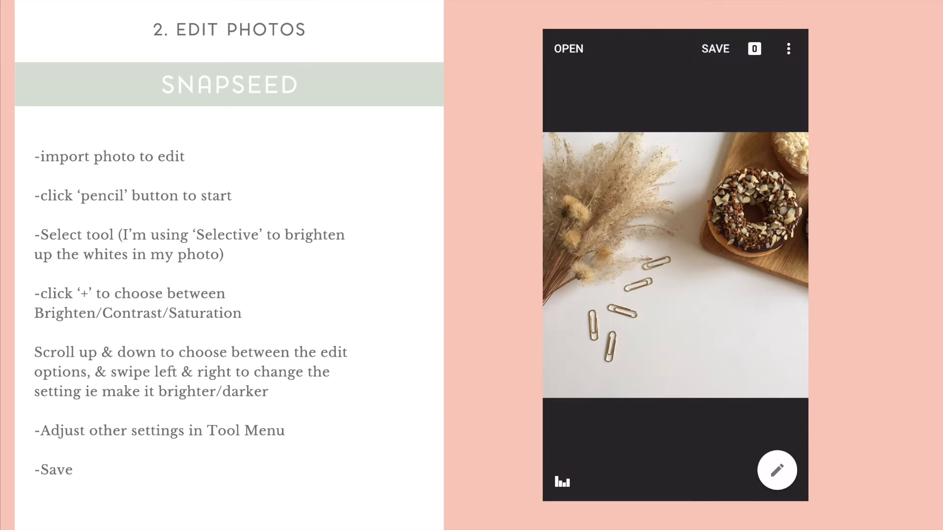
# - Use Selective to add Brightness points across the white background, raise them, and apply
pyautogui.click(776, 471)
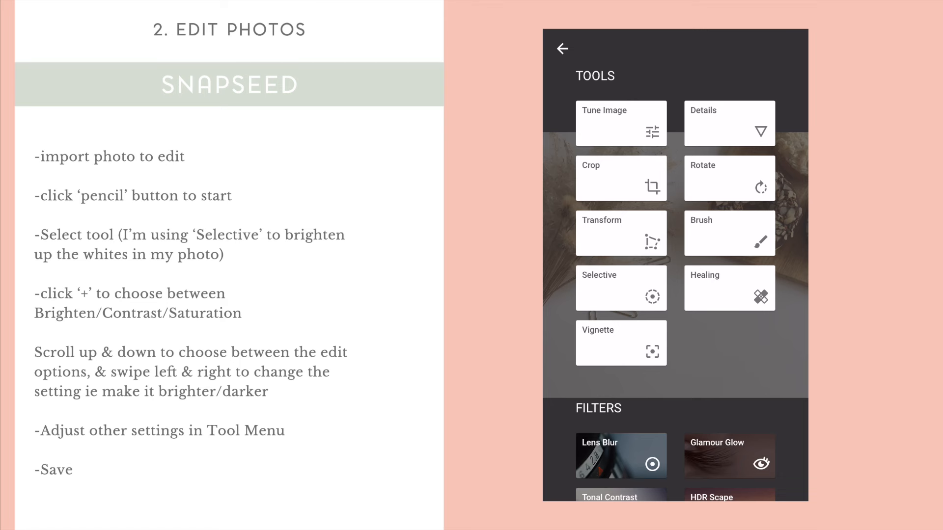
pyautogui.click(621, 288)
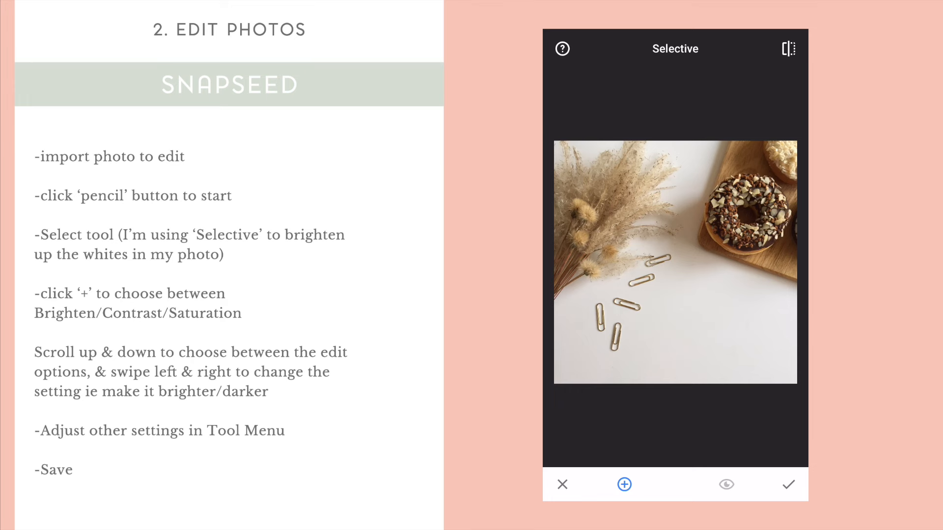
pyautogui.click(623, 484)
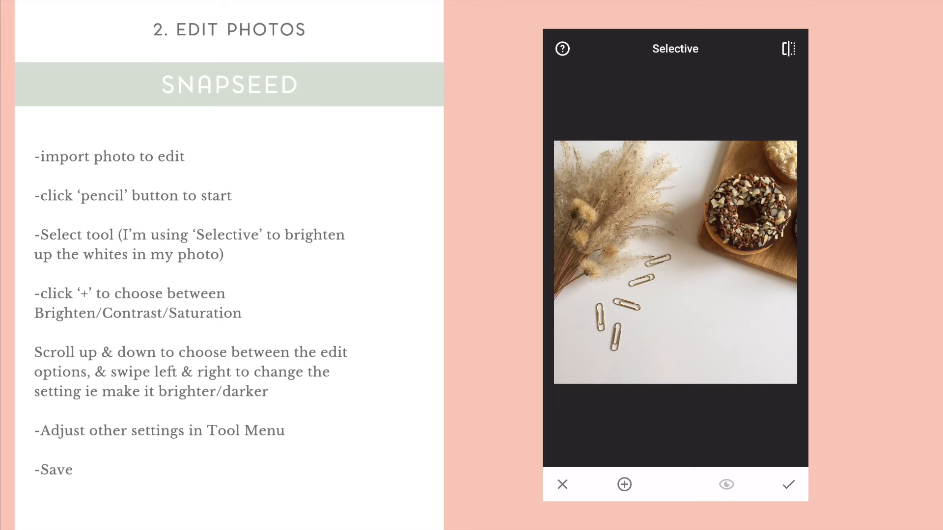
pyautogui.click(624, 484)
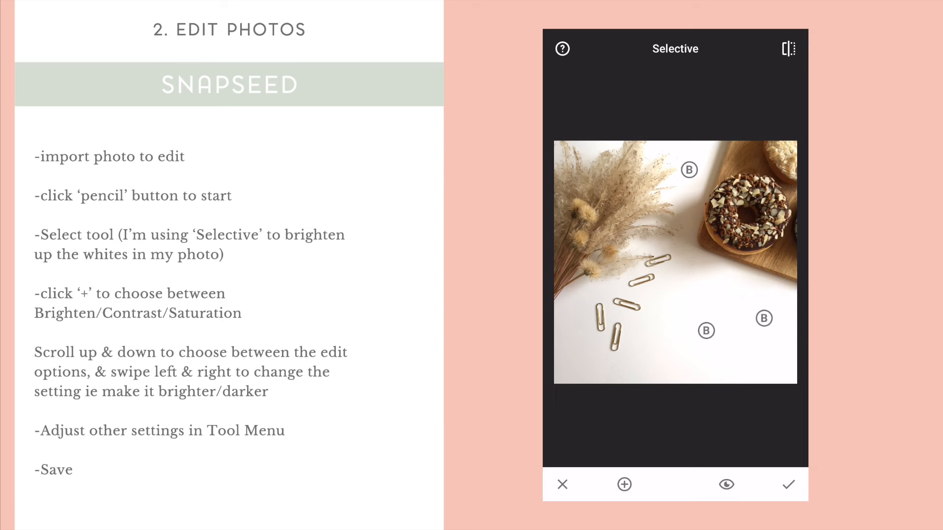
pyautogui.click(582, 349)
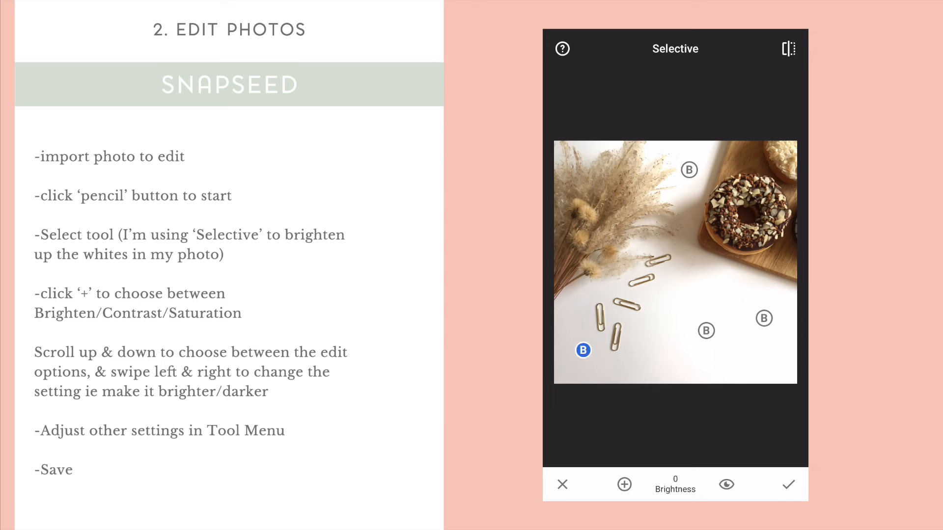
pyautogui.moveTo(601, 350); pyautogui.dragTo(737, 351)
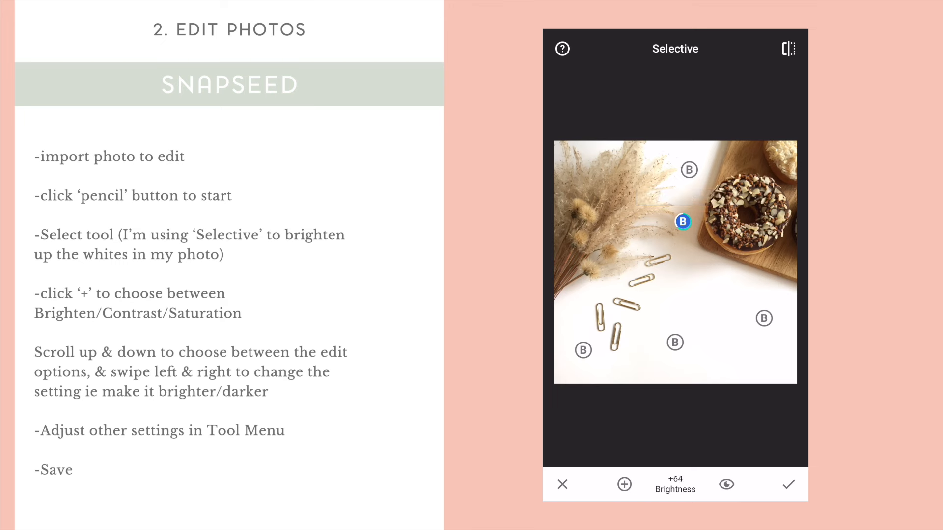
pyautogui.moveTo(683, 221); pyautogui.dragTo(764, 318)
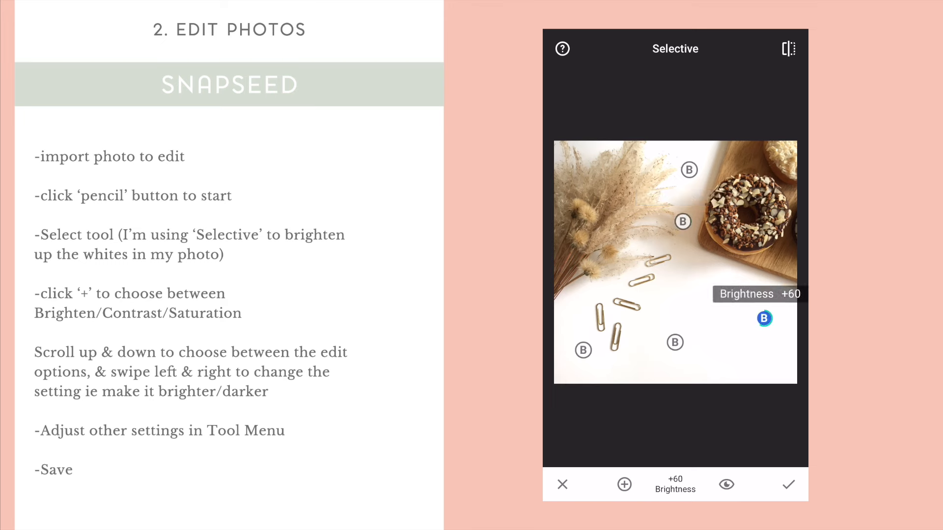
pyautogui.moveTo(764, 318); pyautogui.dragTo(748, 361)
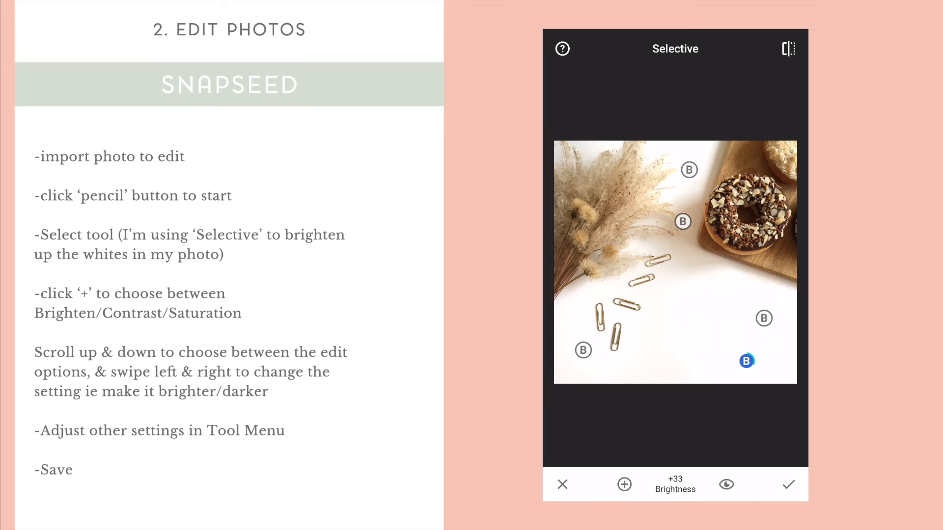
pyautogui.moveTo(746, 361); pyautogui.dragTo(705, 286)
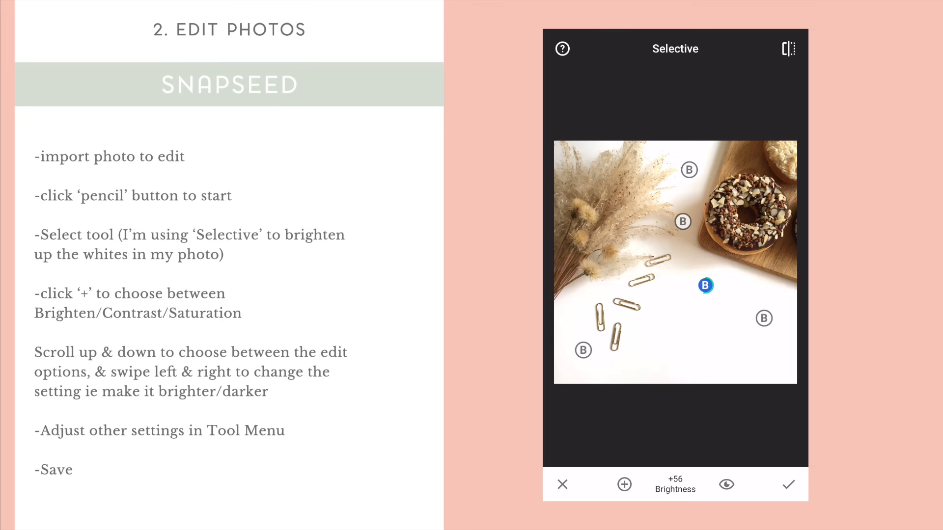
pyautogui.click(787, 484)
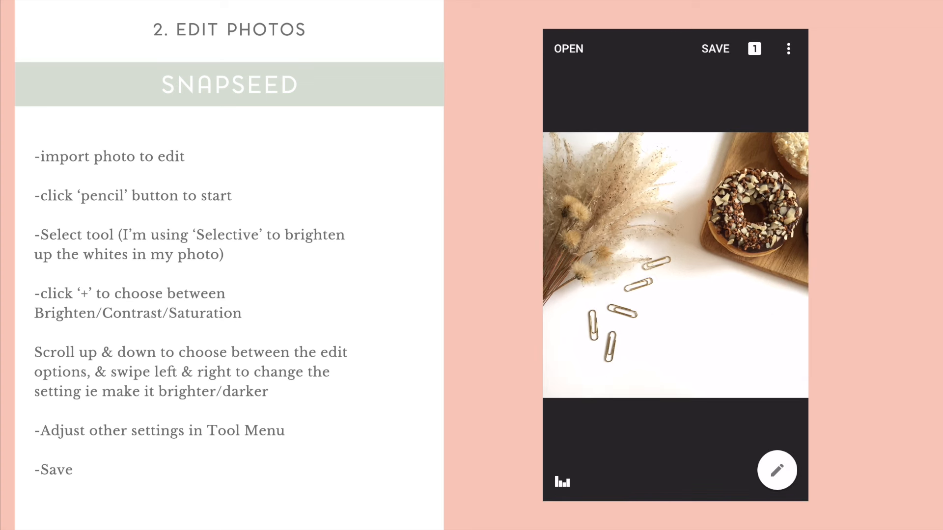
# - Apply a Tune Image contrast boost of about +29, then exit Snapseed to the home screen
pyautogui.click(776, 471)
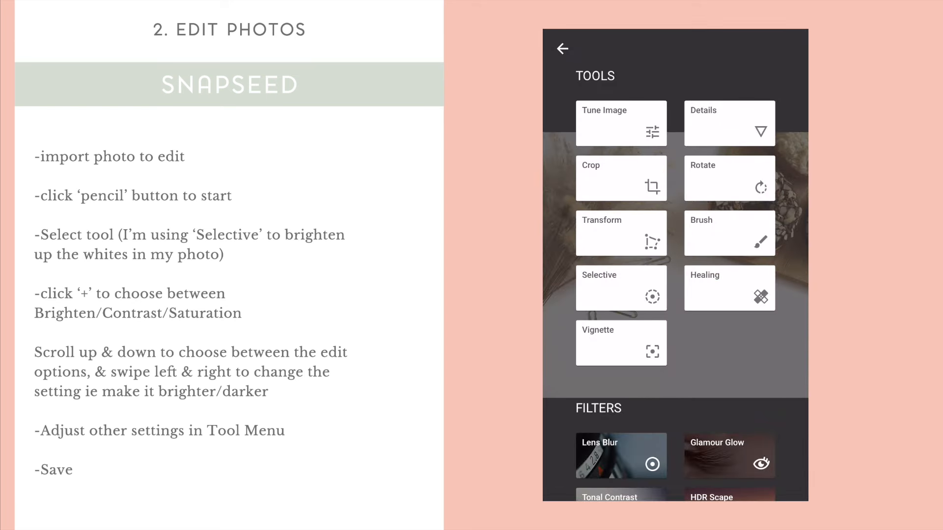
pyautogui.click(620, 124)
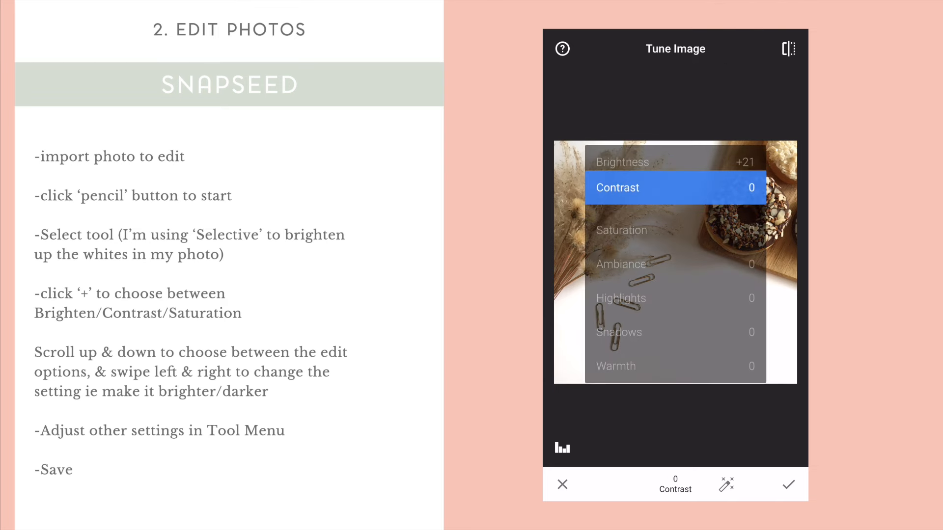
pyautogui.scroll(-3)
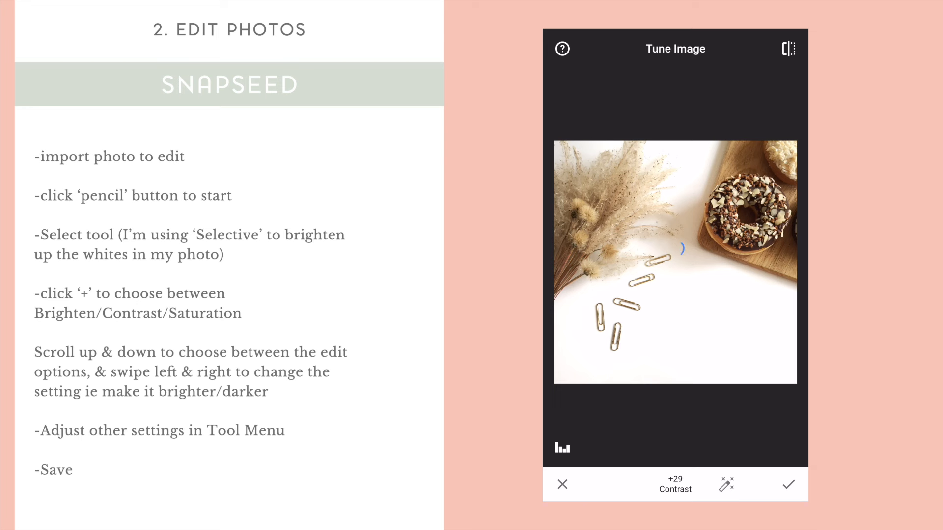
pyautogui.click(788, 484)
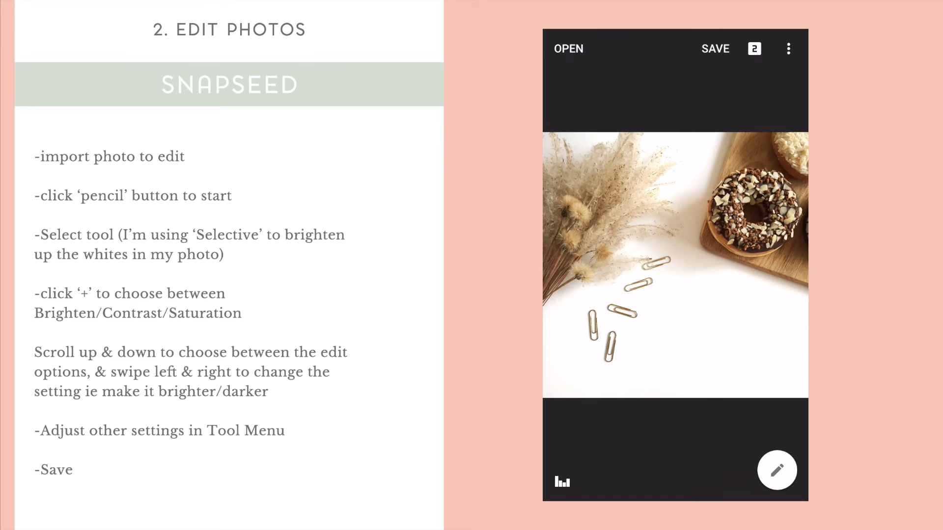
pyautogui.click(715, 49)
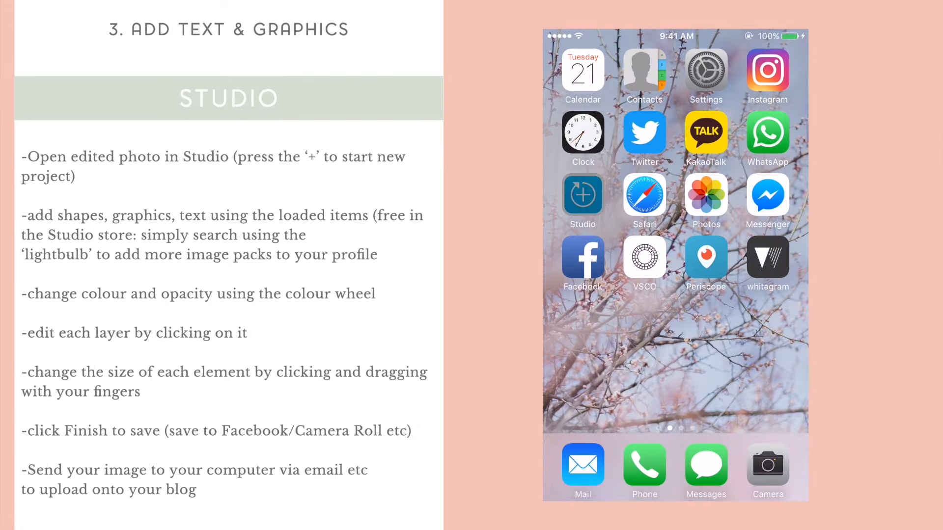
# - Launch Studio and start a new project from a photo
pyautogui.click(582, 194)
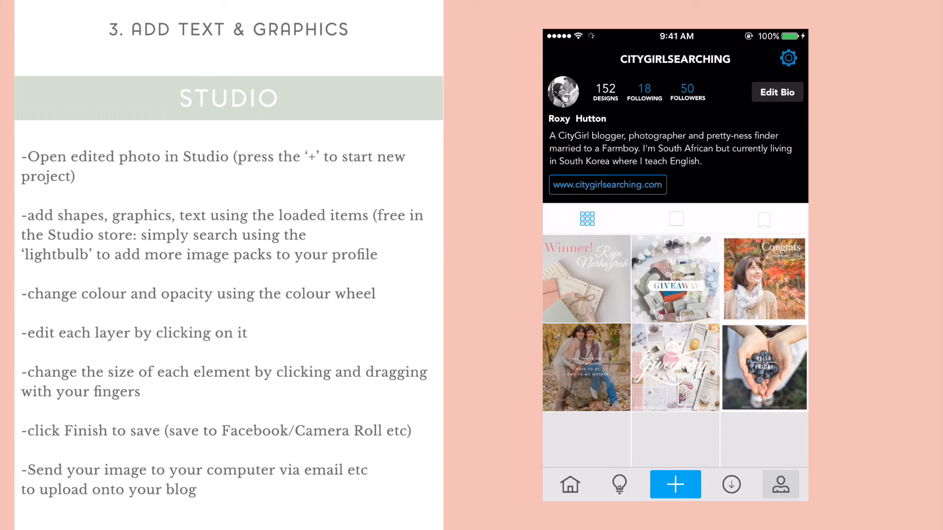
pyautogui.scroll(-3)
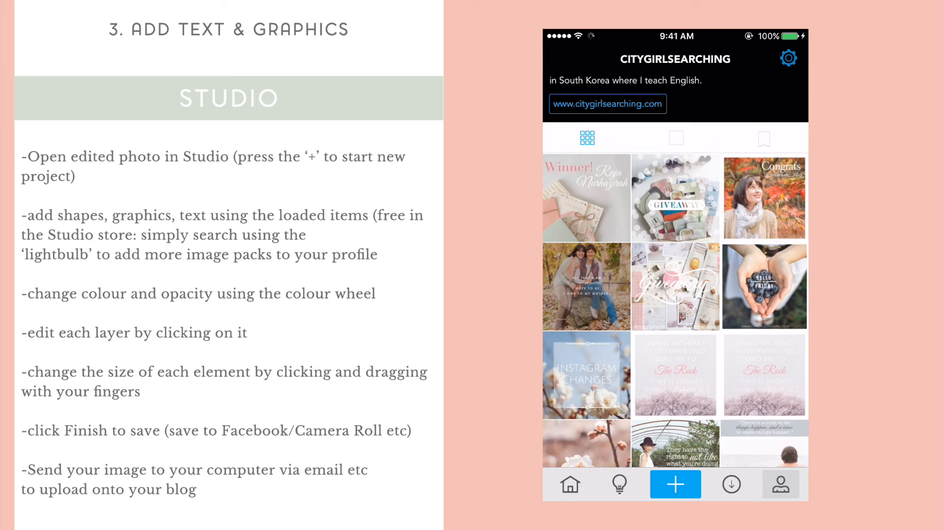
pyautogui.scroll(-3)
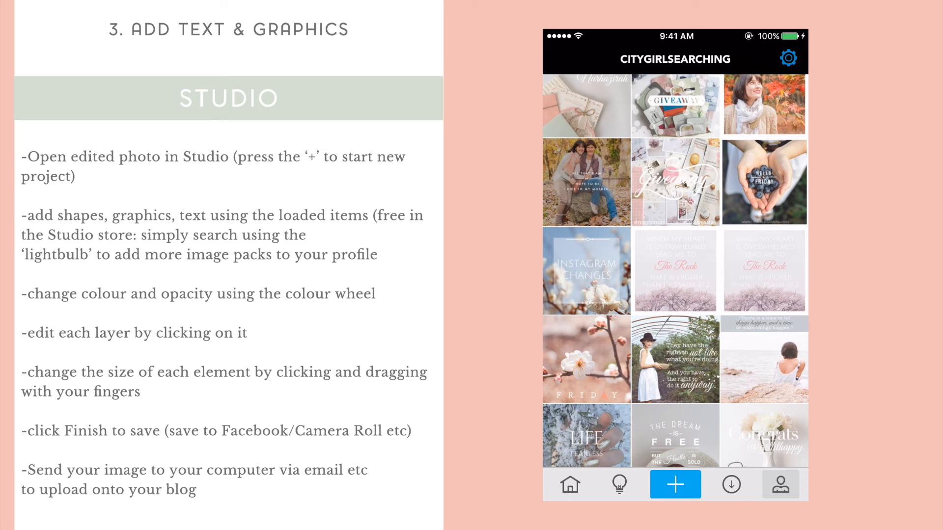
pyautogui.scroll(-3)
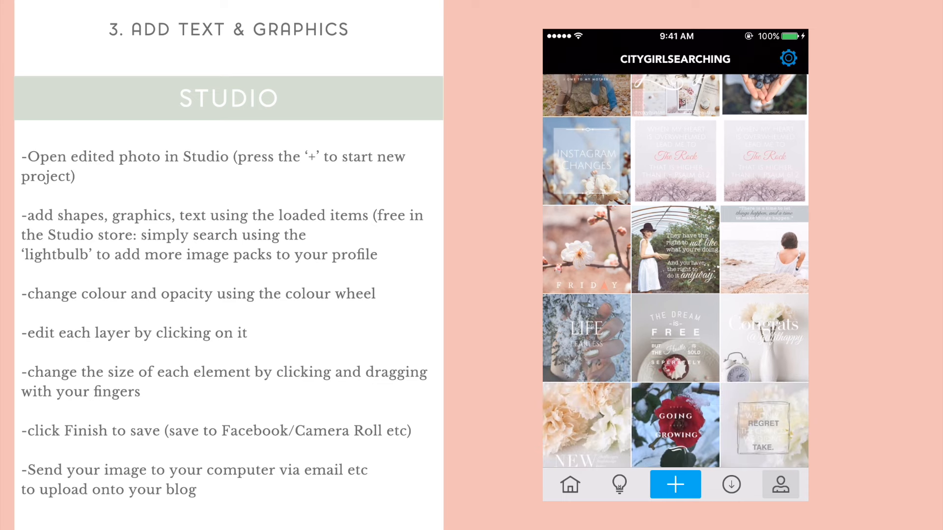
pyautogui.scroll(-3)
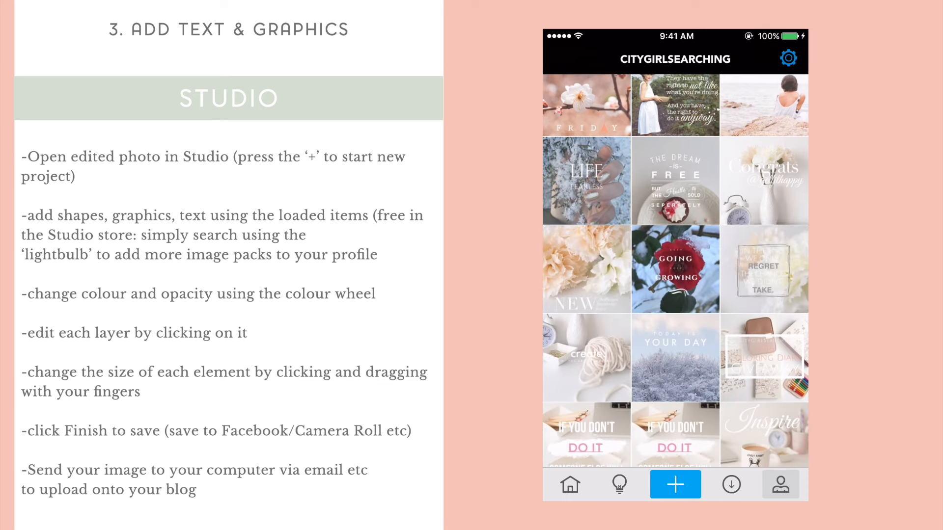
pyautogui.scroll(-3)
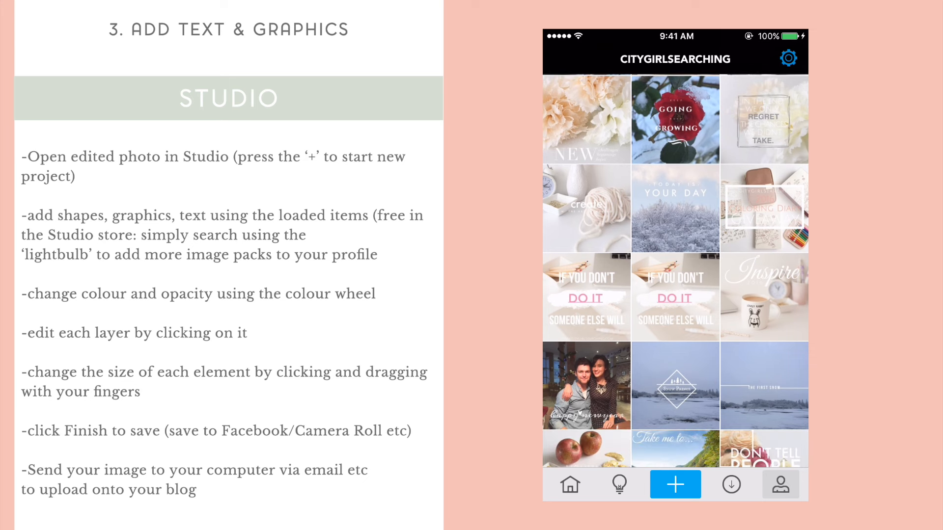
pyautogui.scroll(-3)
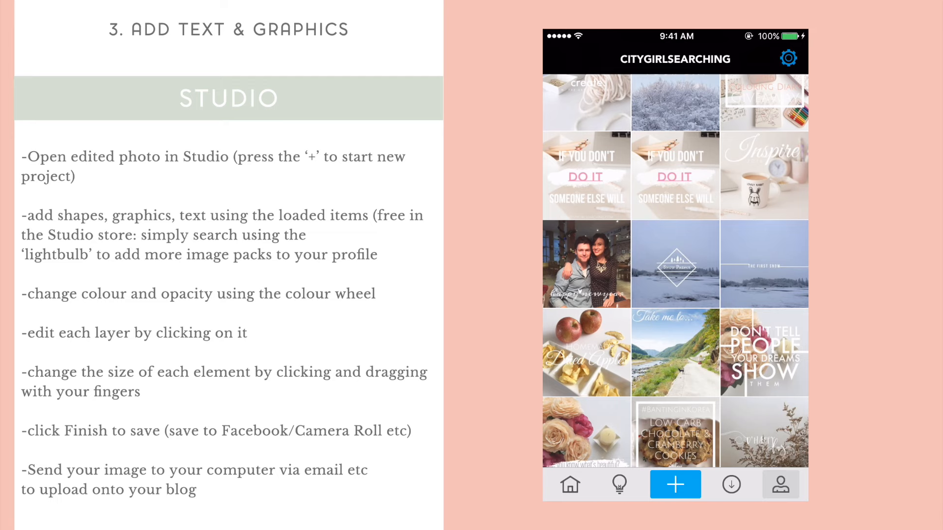
pyautogui.click(675, 484)
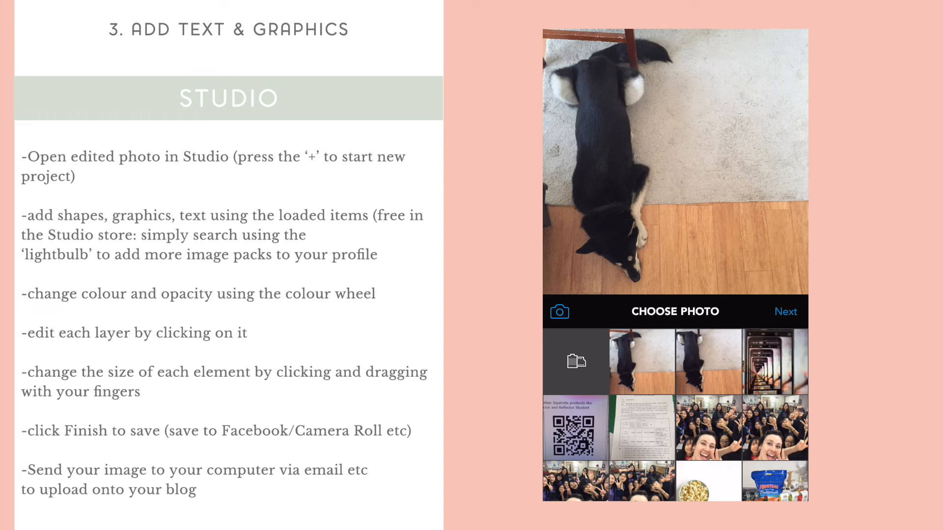
# - Choose the edited donut flat-lay photo from the grid and confirm it for the project
pyautogui.scroll(-3)
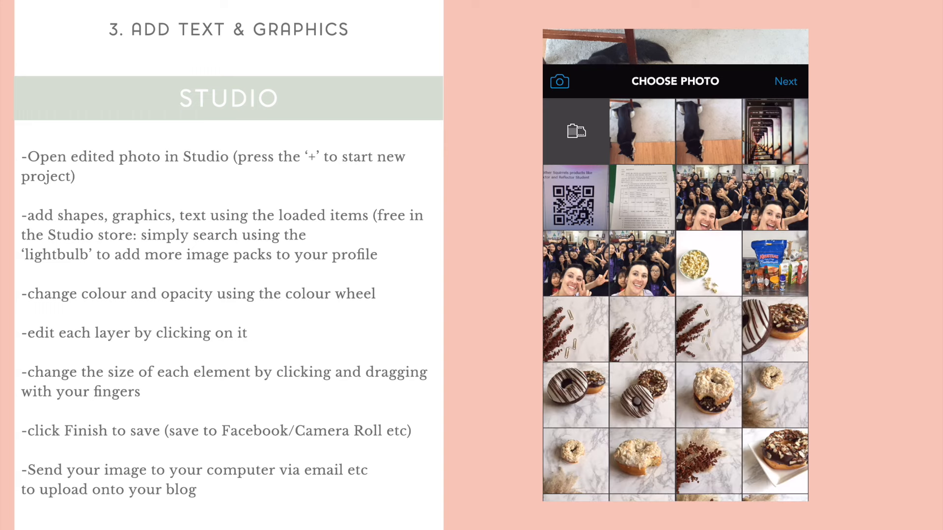
pyautogui.scroll(-3)
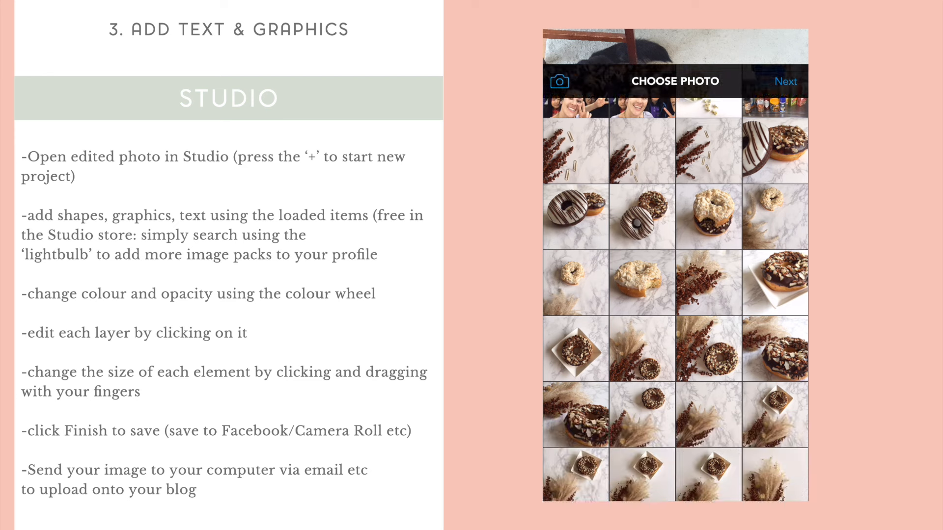
pyautogui.scroll(-3)
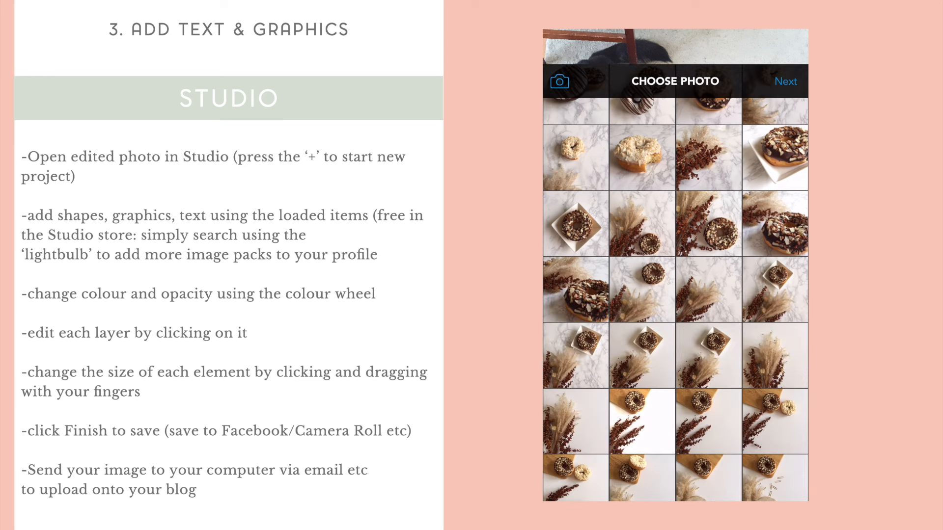
pyautogui.scroll(-3)
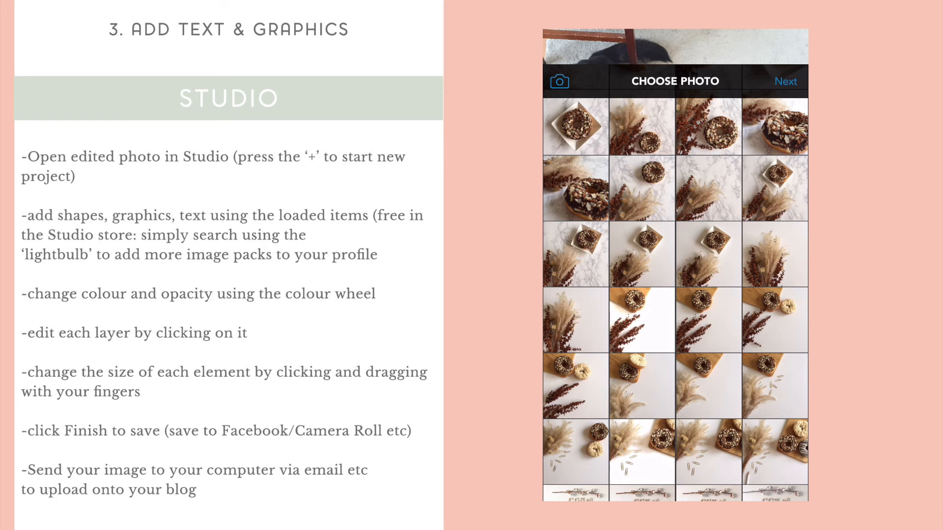
pyautogui.scroll(-3)
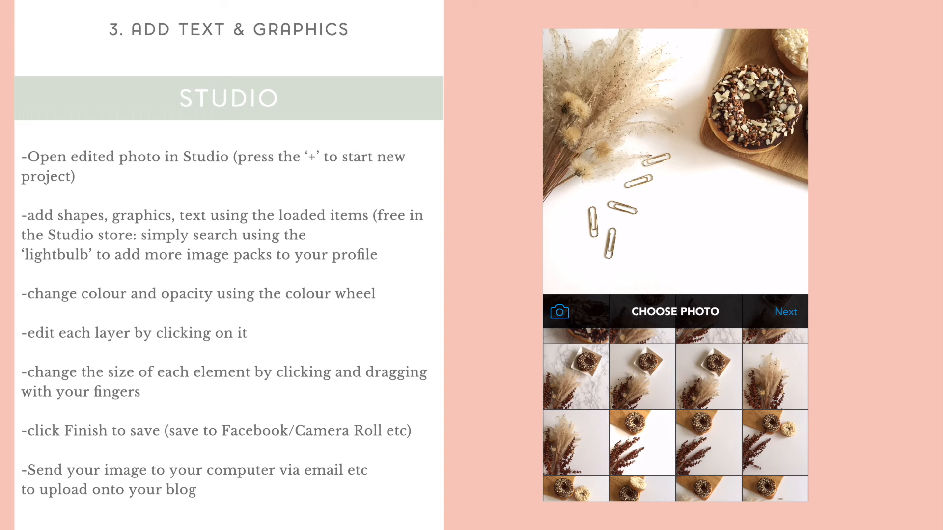
pyautogui.click(786, 311)
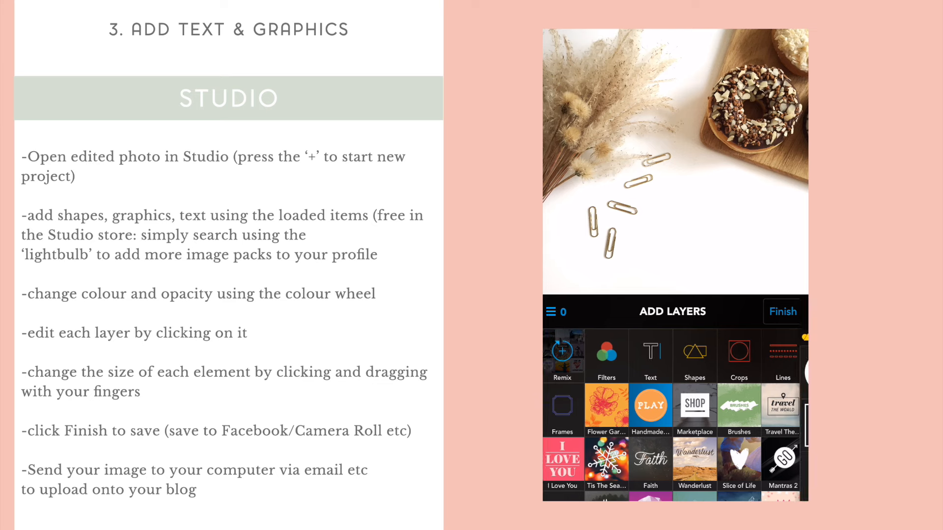
# - Try a white frame shape and the cube, starburst and circular burst geometric graphics, discarding each
pyautogui.click(694, 355)
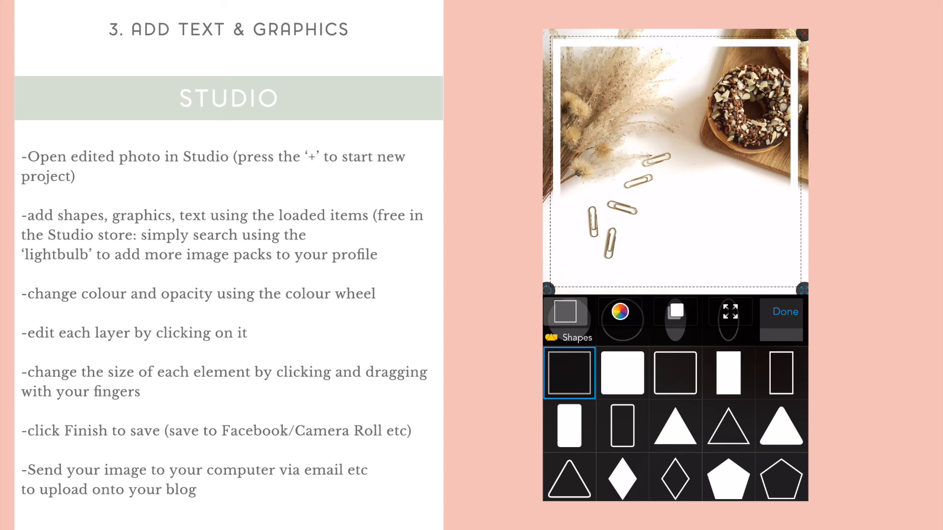
pyautogui.click(621, 315)
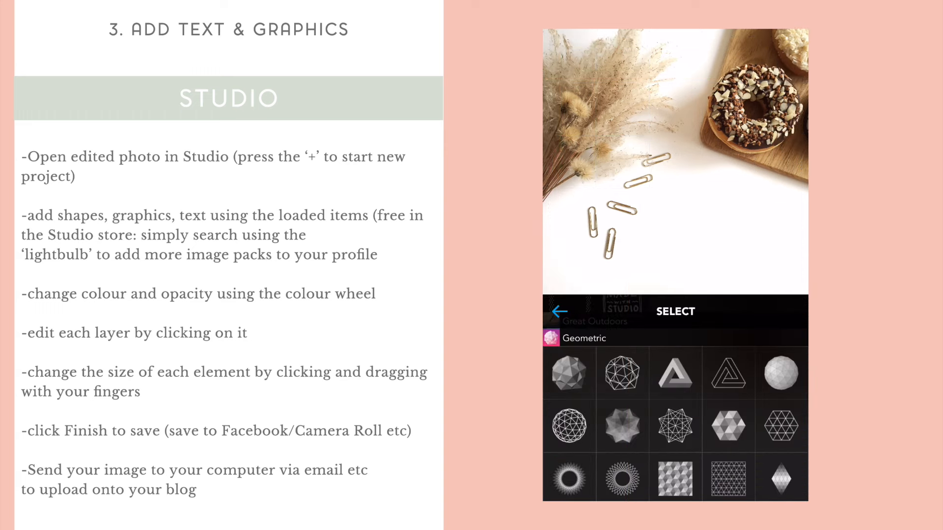
pyautogui.click(728, 425)
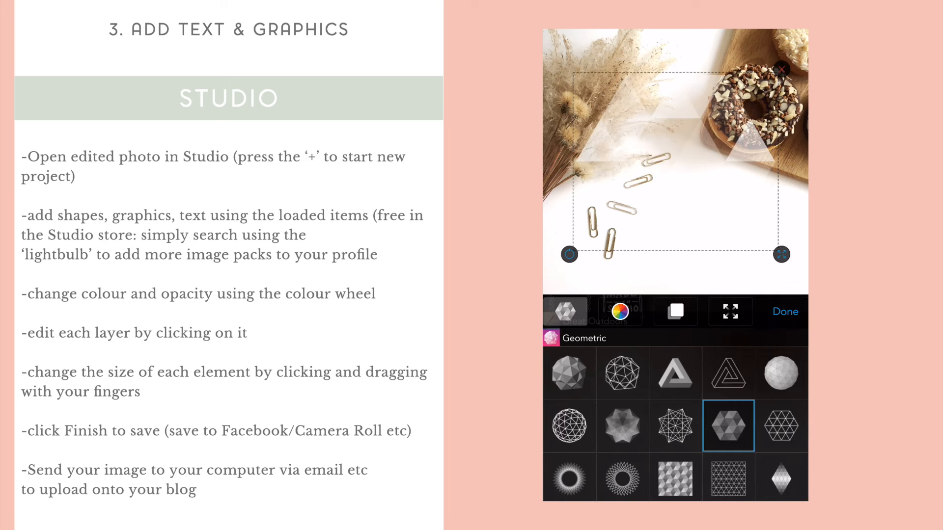
pyautogui.click(621, 478)
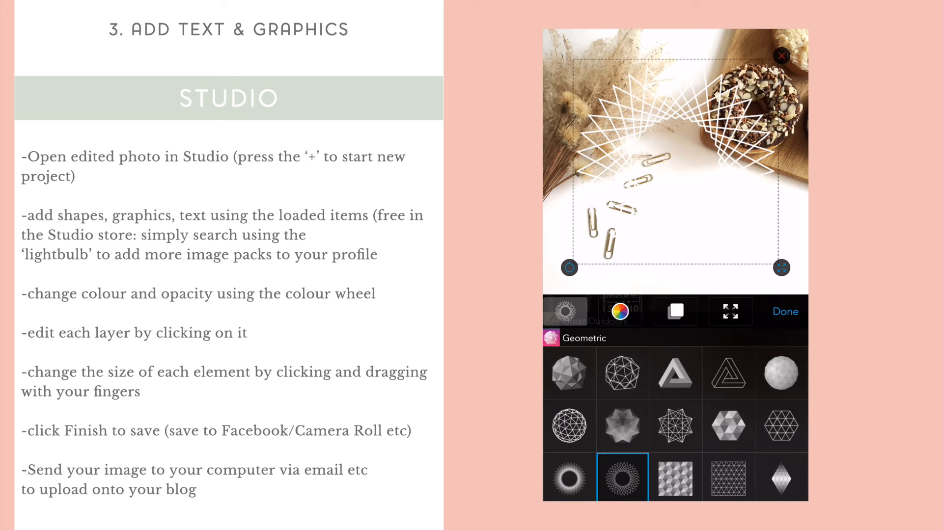
pyautogui.click(569, 477)
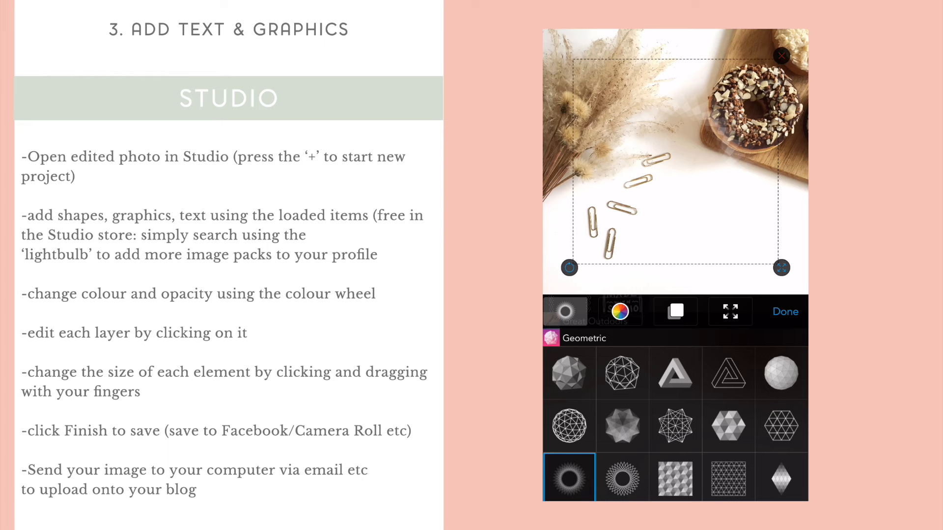
pyautogui.click(781, 55)
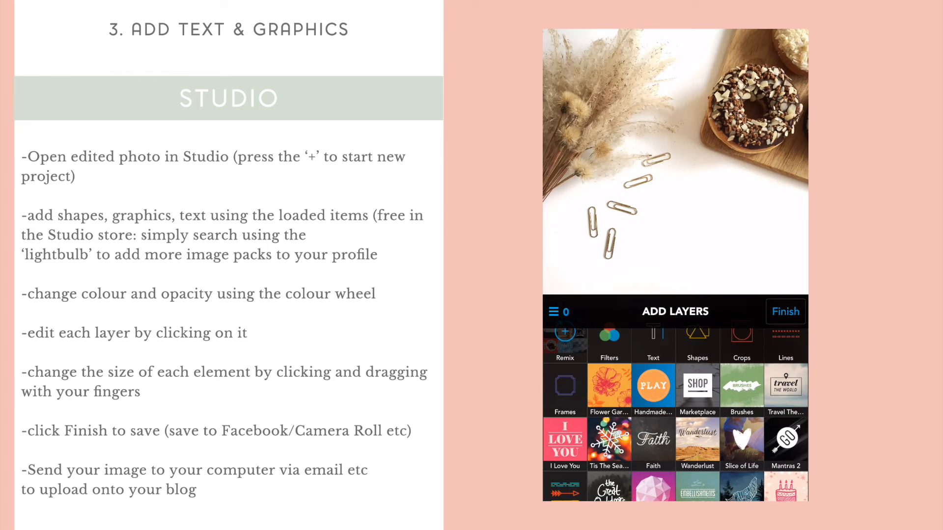
# - Place the Food Lovers Yum! word graphic on the photo and tint it brown on the colour wheel
pyautogui.scroll(-3)
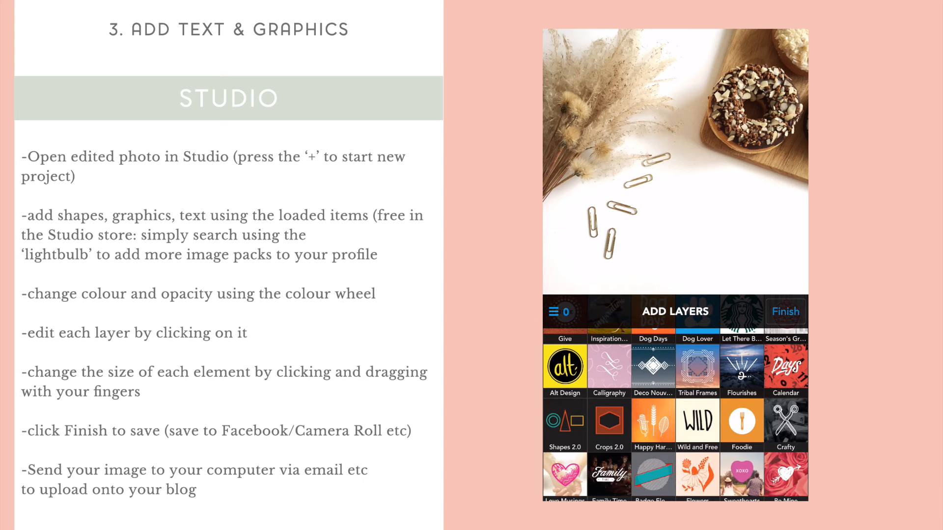
pyautogui.scroll(-3)
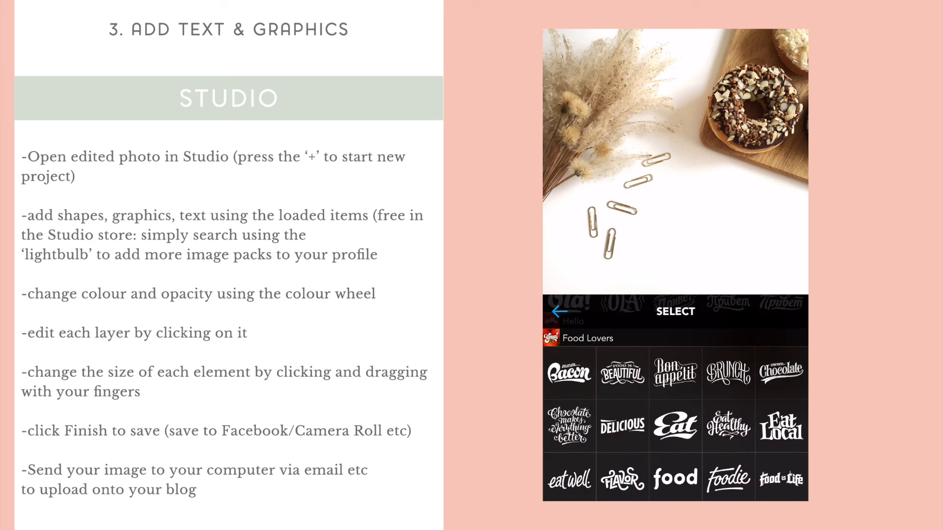
pyautogui.scroll(-3)
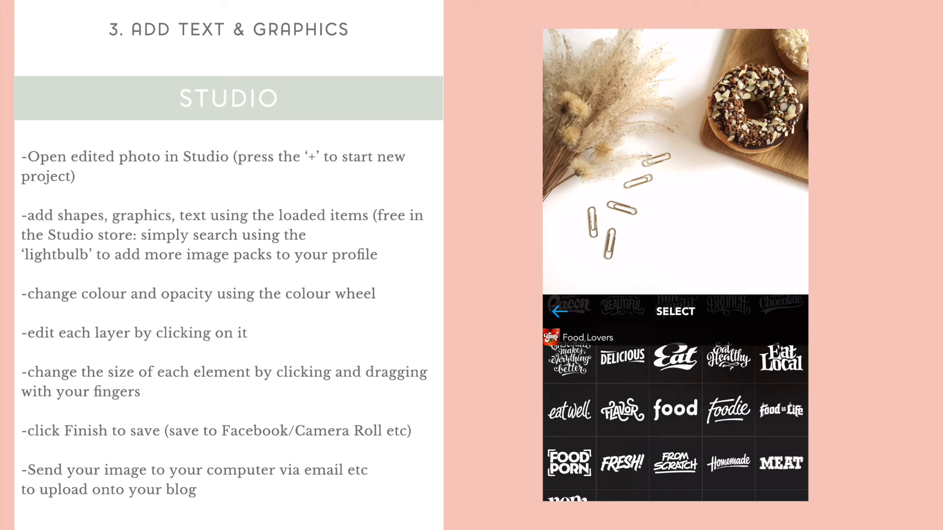
pyautogui.scroll(-3)
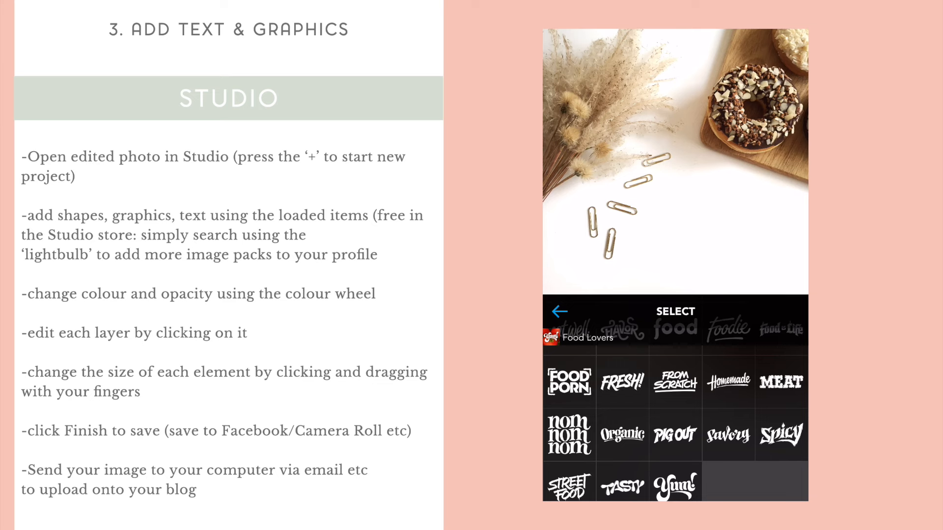
pyautogui.click(675, 373)
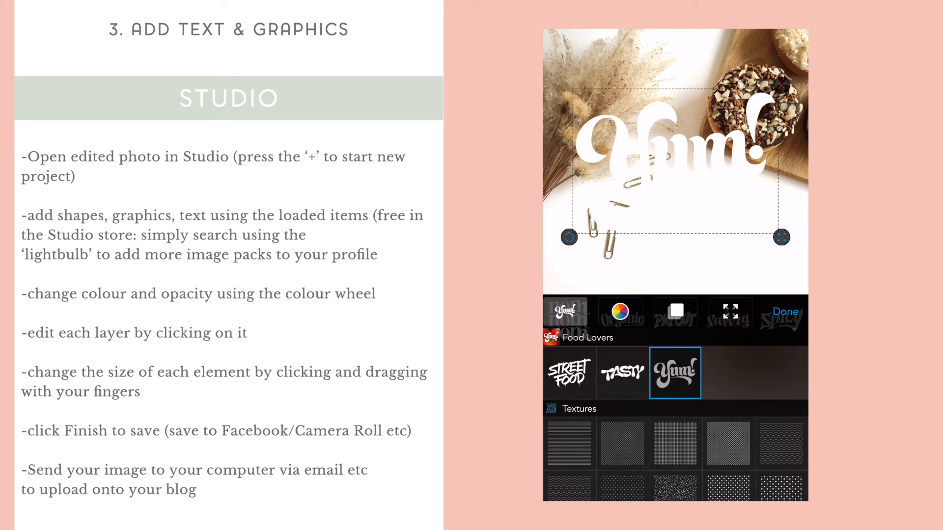
pyautogui.click(619, 311)
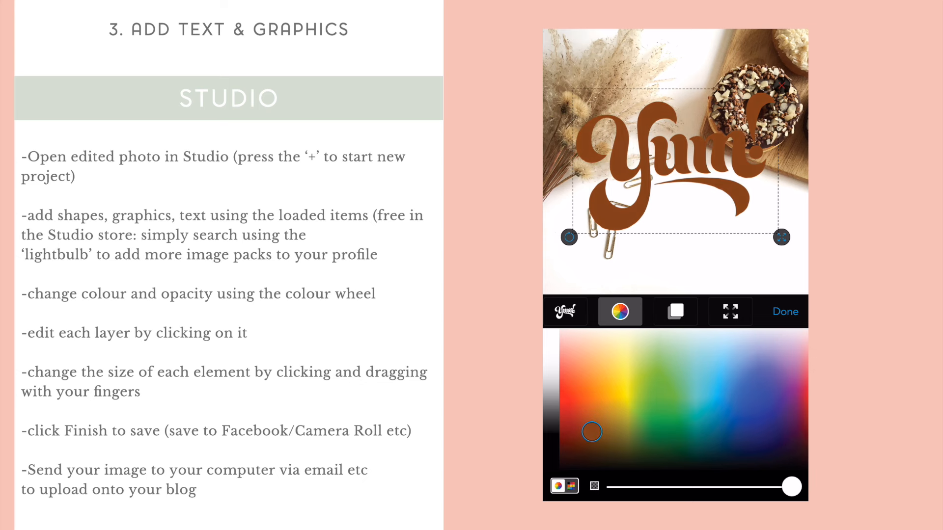
pyautogui.moveTo(793, 487); pyautogui.dragTo(742, 487)
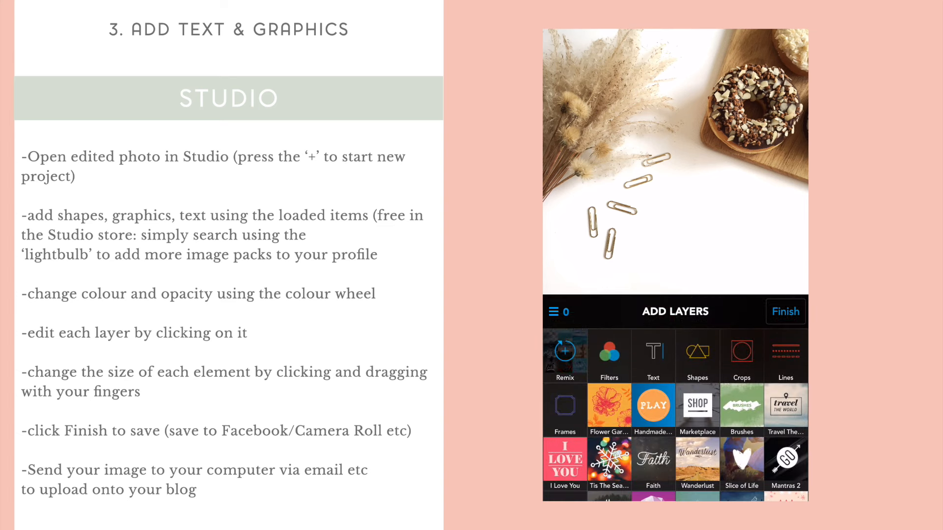
# - Add a text layer reading 'Donut worry' over the photo
pyautogui.click(653, 357)
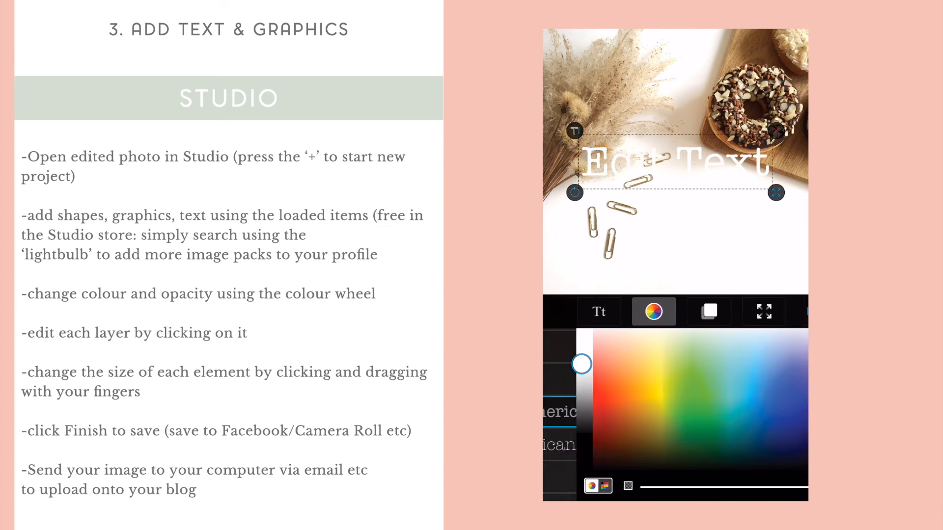
pyautogui.write('Do')
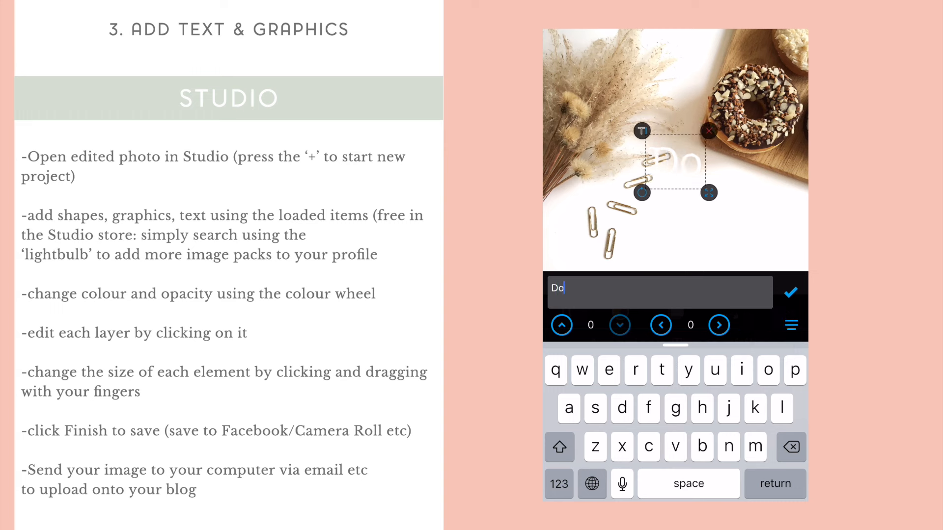
pyautogui.write('nut wo')
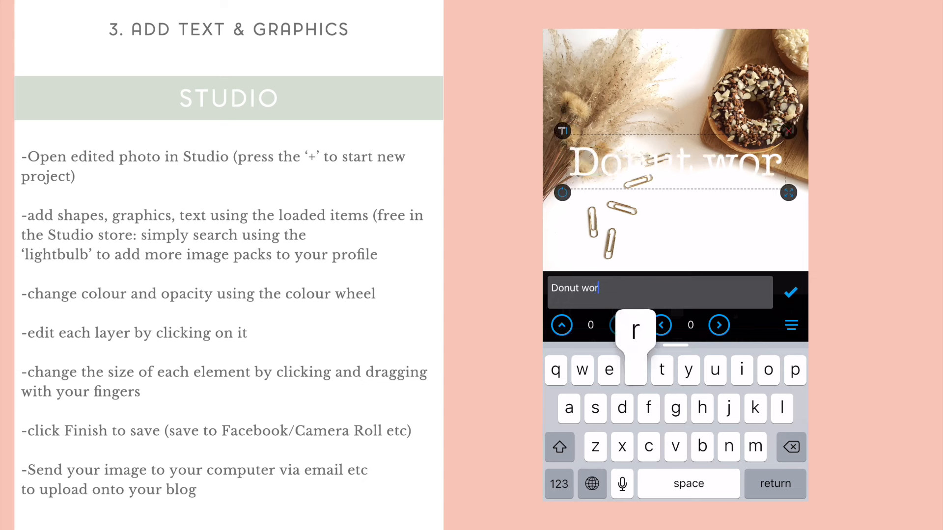
pyautogui.write('ry')
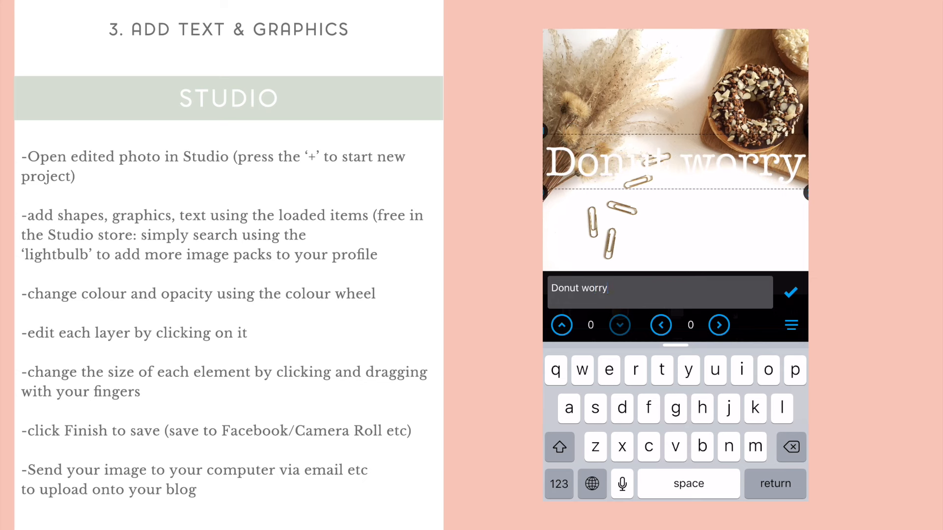
pyautogui.click(607, 288)
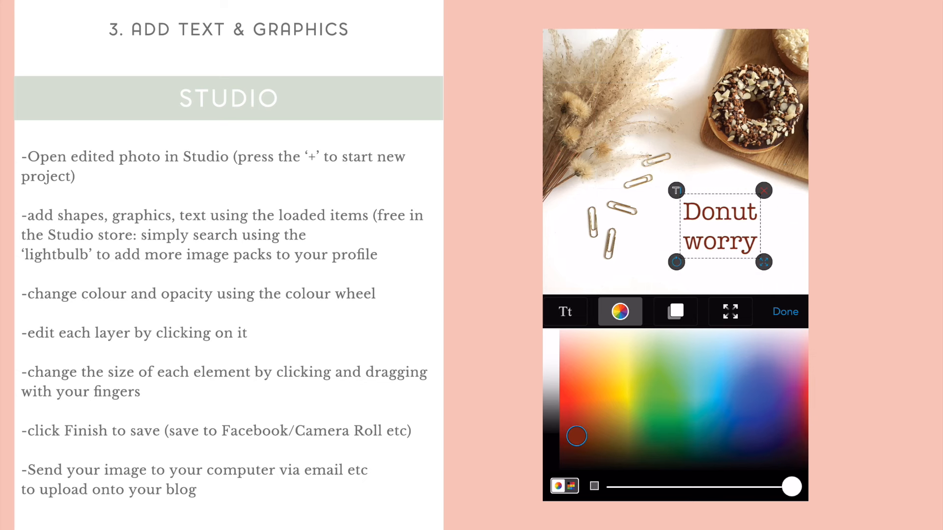
# - Try several fonts on the Donut worry caption, then delete the layer
pyautogui.click(564, 312)
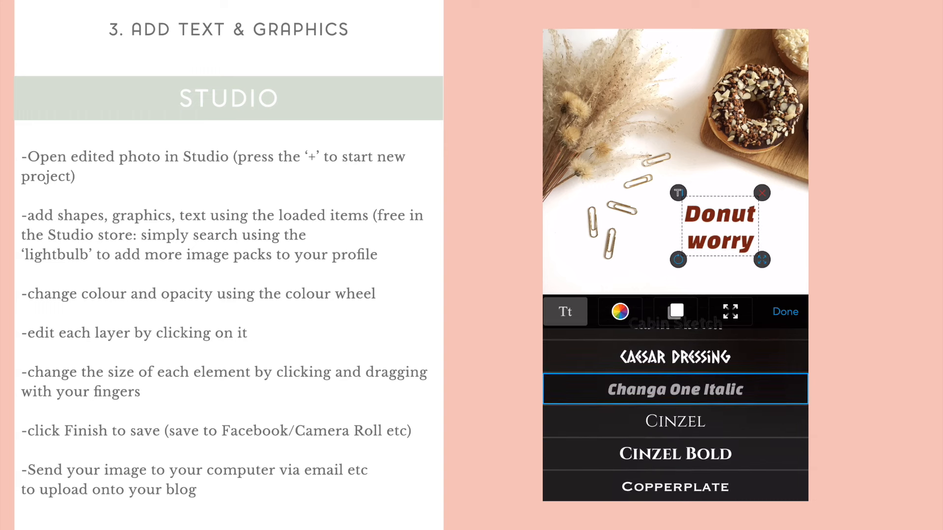
pyautogui.scroll(-3)
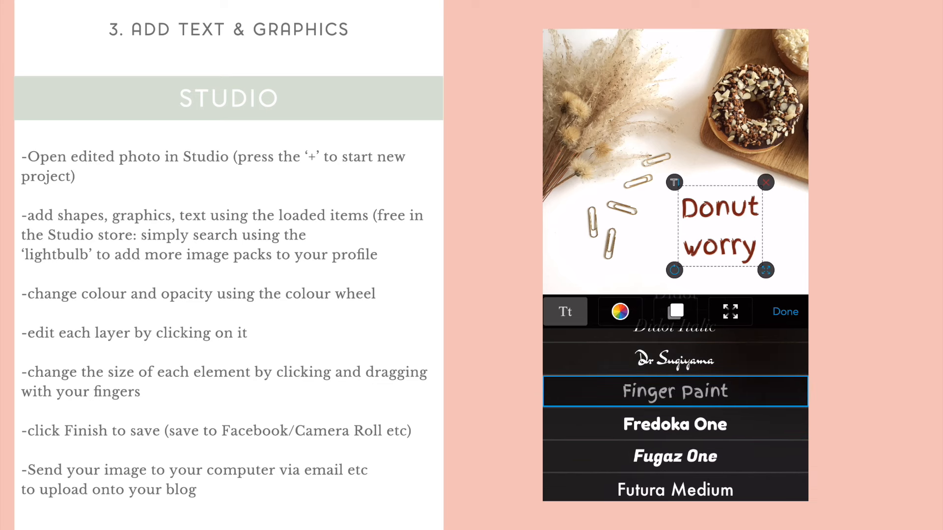
pyautogui.click(675, 456)
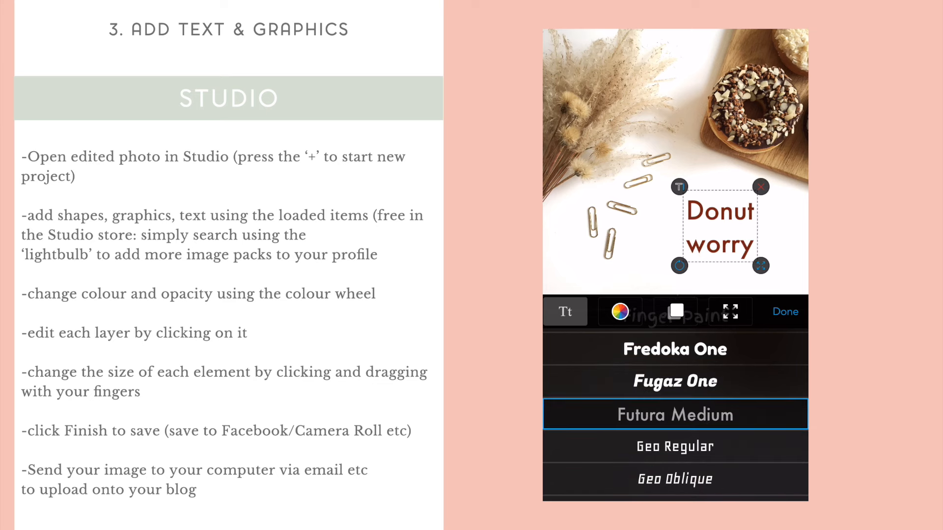
pyautogui.scroll(-3)
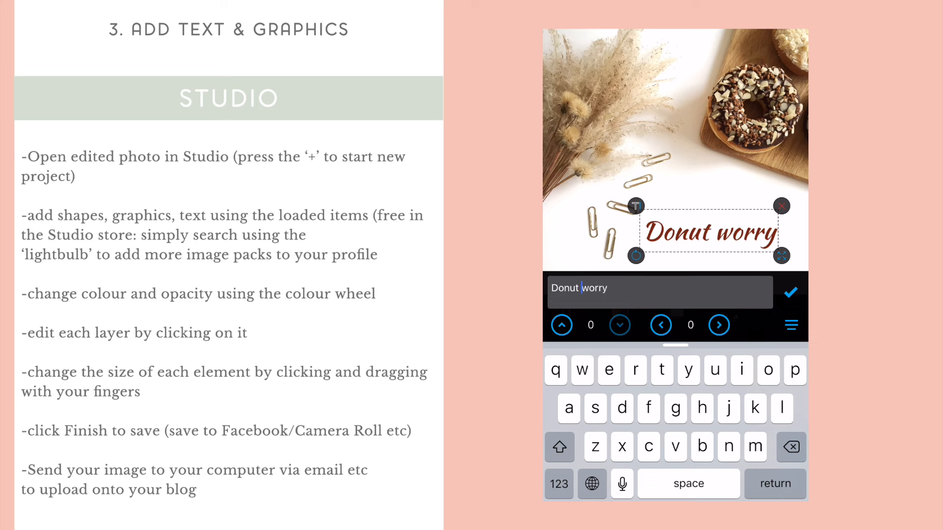
pyautogui.click(790, 293)
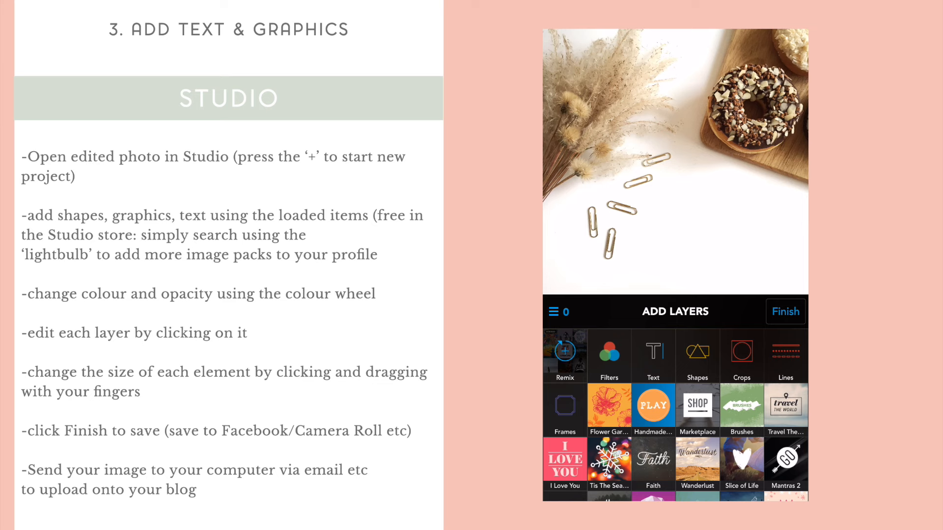
pyautogui.click(741, 356)
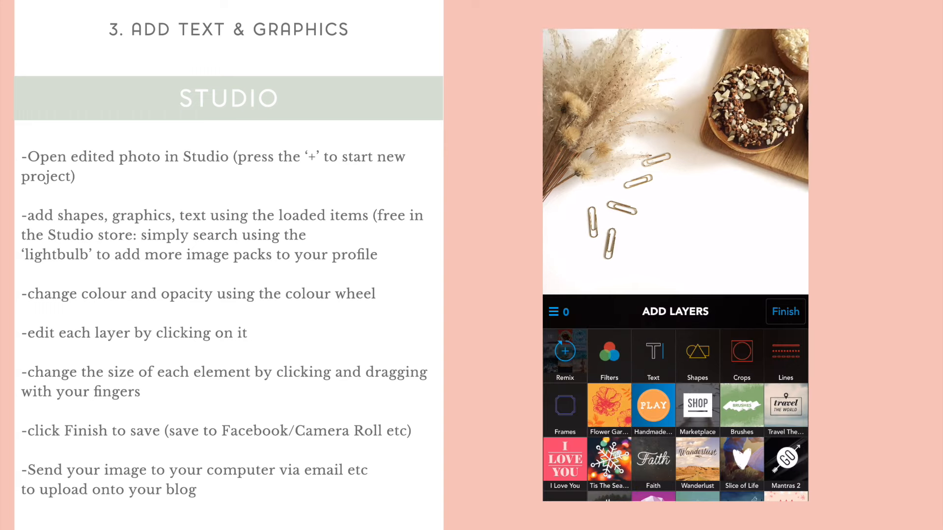
pyautogui.click(740, 406)
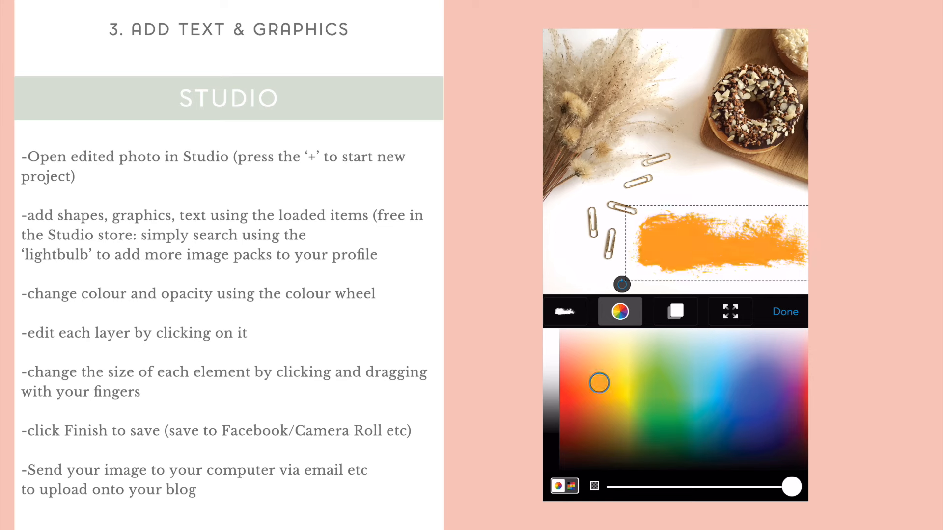
pyautogui.click(564, 311)
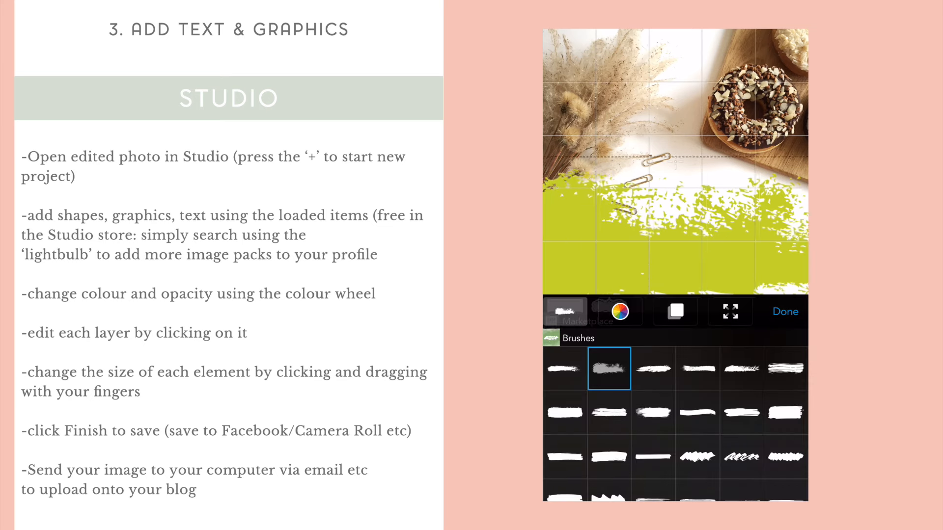
pyautogui.click(620, 312)
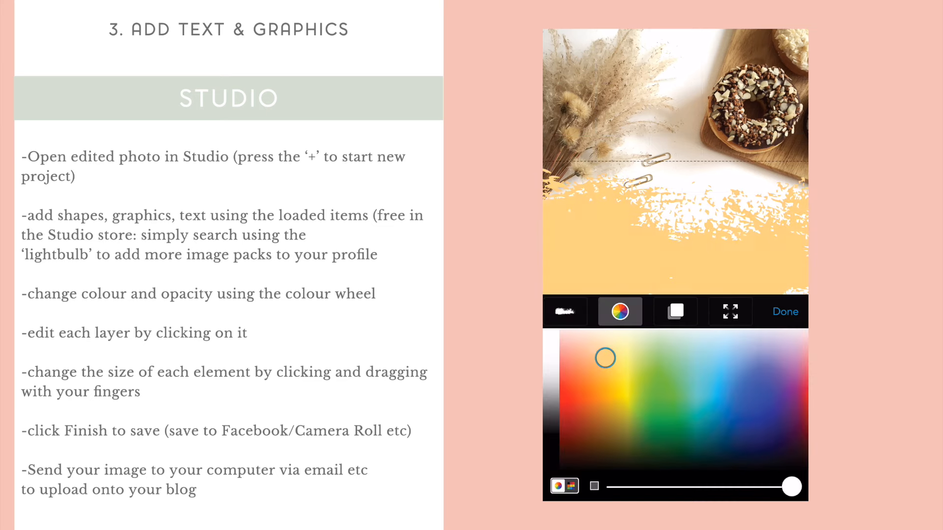
pyautogui.moveTo(606, 357); pyautogui.dragTo(586, 355)
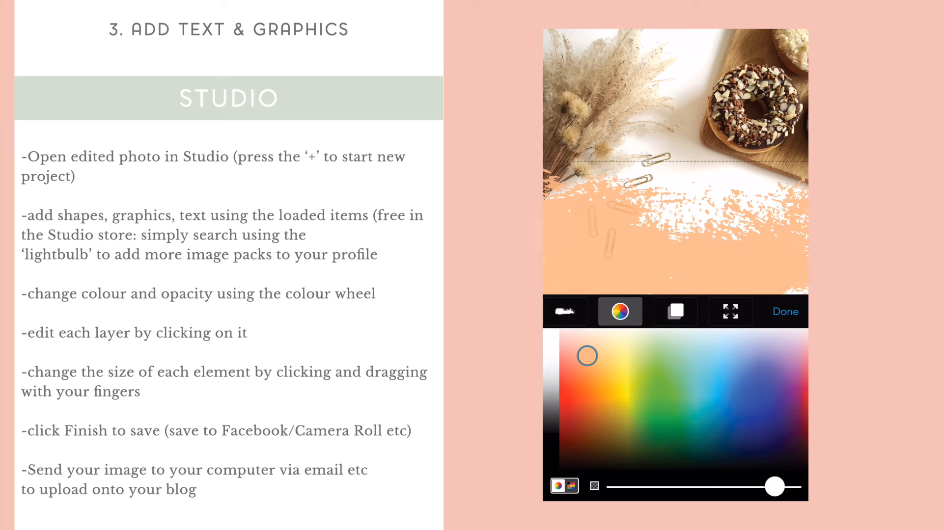
pyautogui.moveTo(775, 488); pyautogui.dragTo(676, 488)
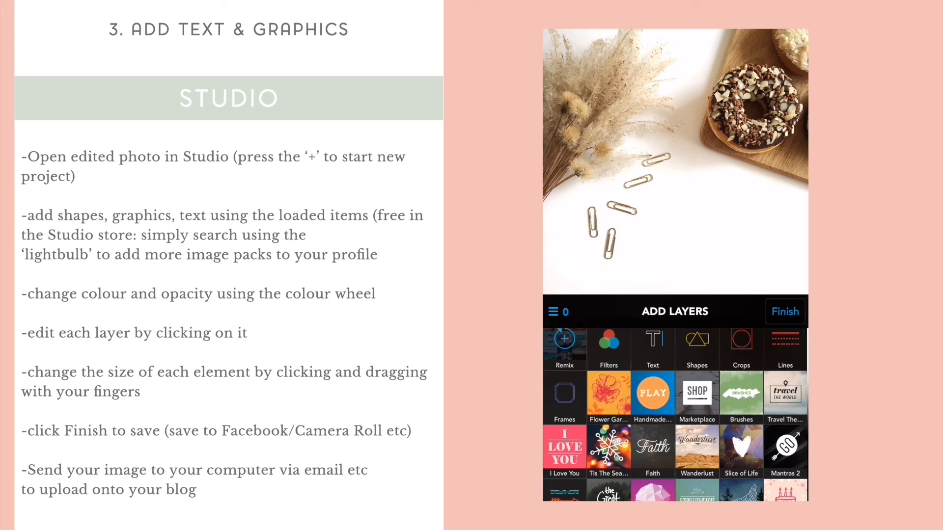
# - Try a Textures line overlay and a Hand Drawn banner, then add a placeholder Edit Text layer instead
pyautogui.scroll(-3)
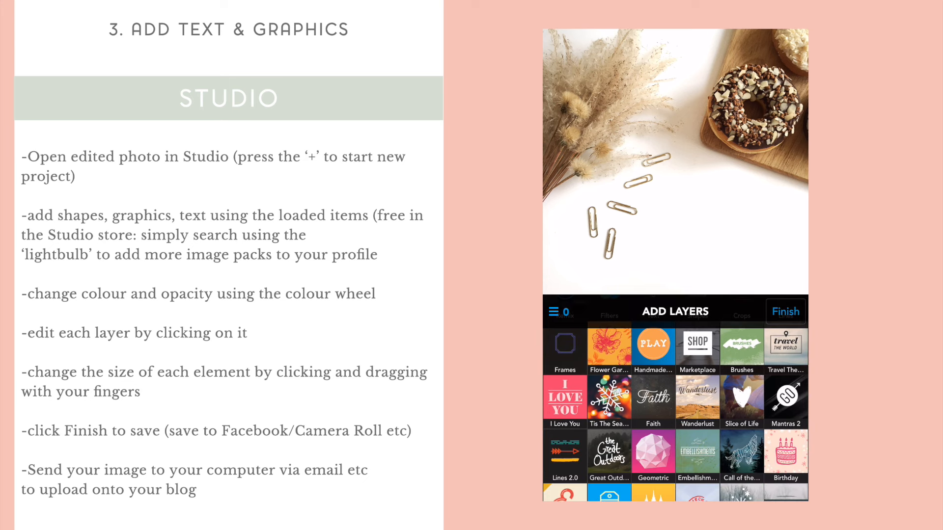
pyautogui.scroll(-3)
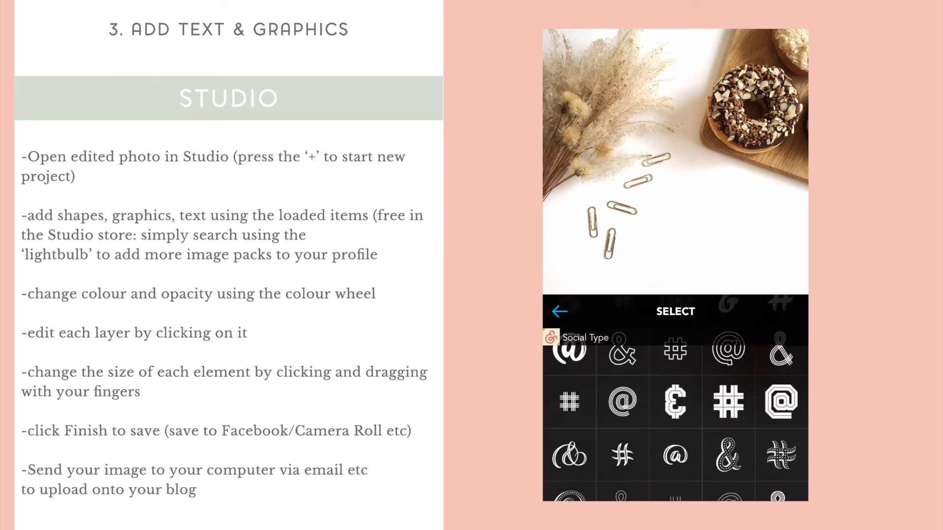
pyautogui.scroll(-3)
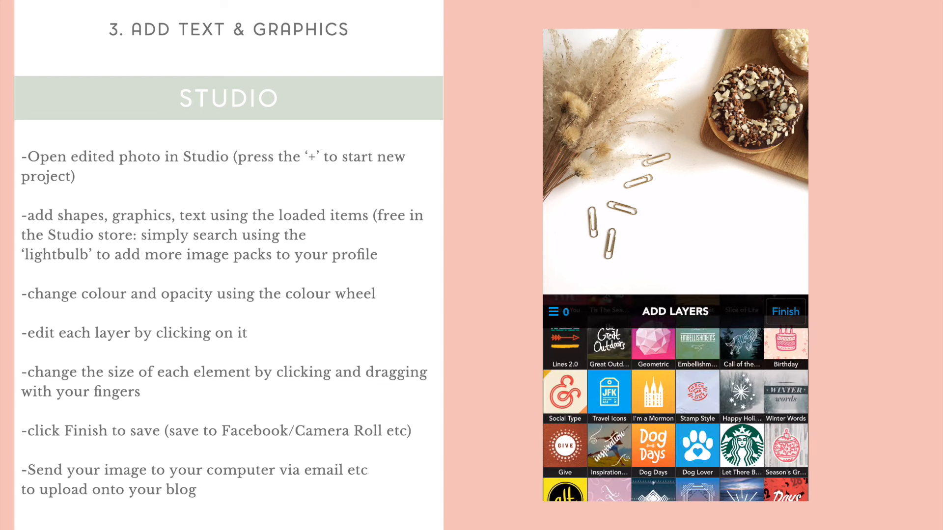
pyautogui.scroll(-3)
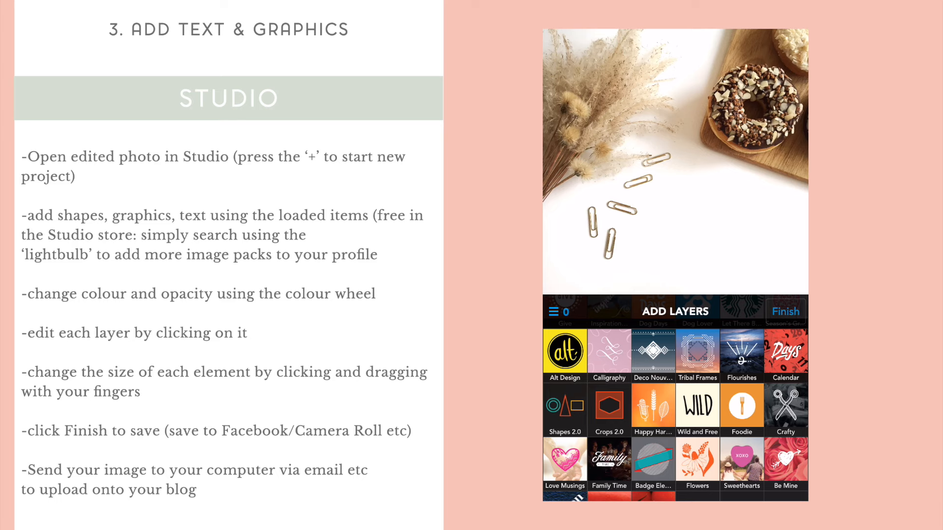
pyautogui.scroll(-3)
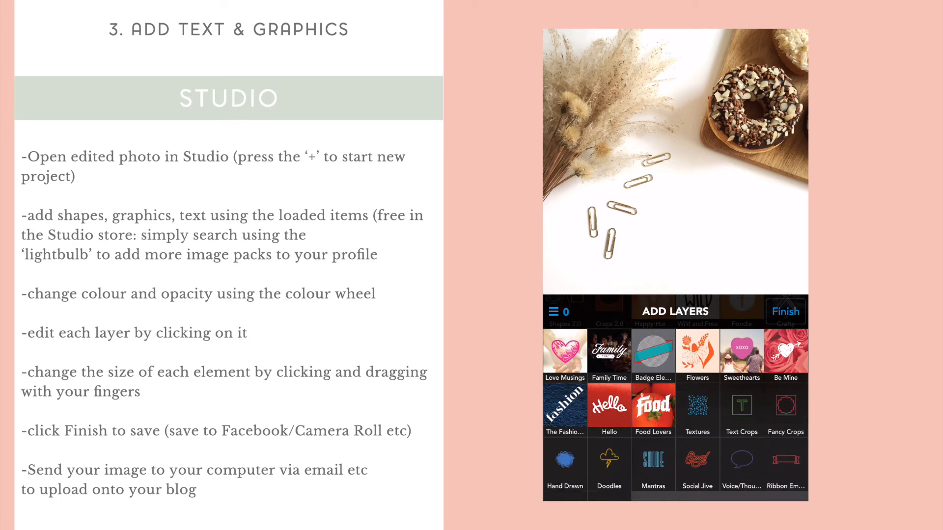
pyautogui.click(697, 410)
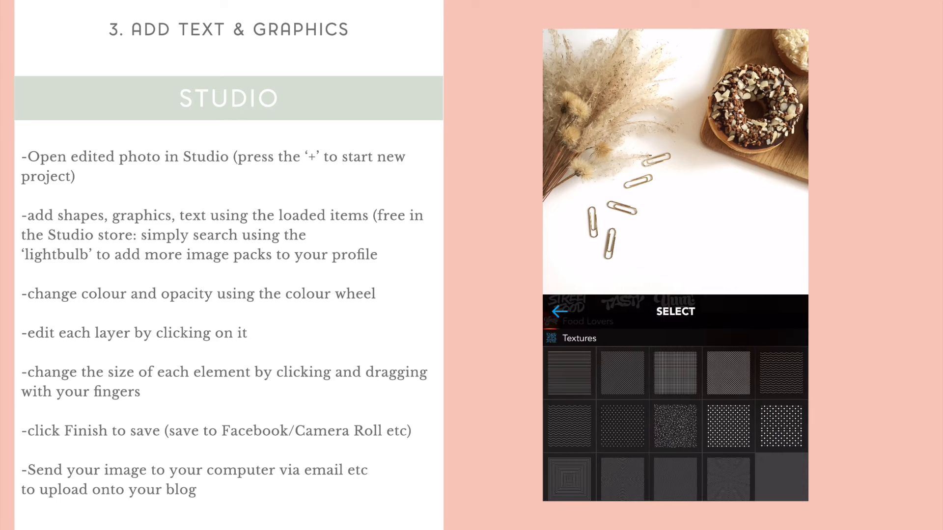
pyautogui.click(781, 373)
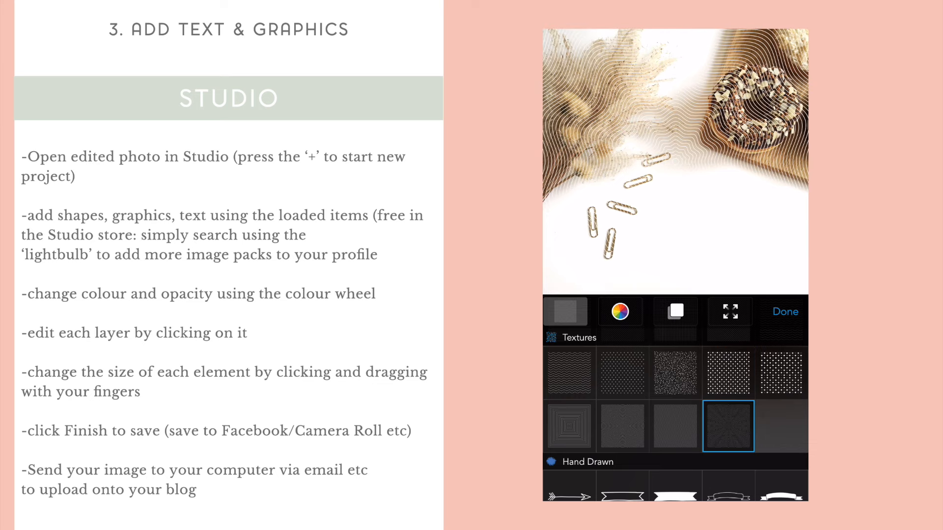
pyautogui.click(569, 373)
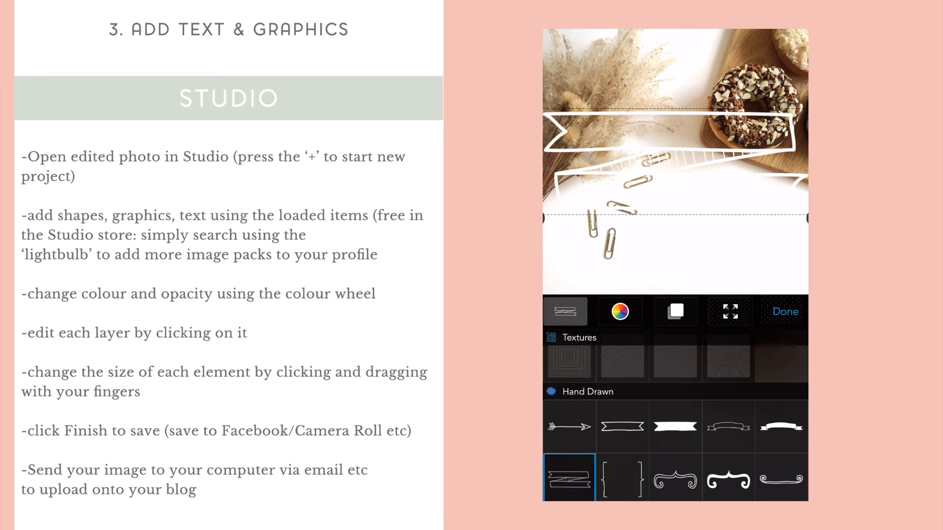
pyautogui.click(569, 426)
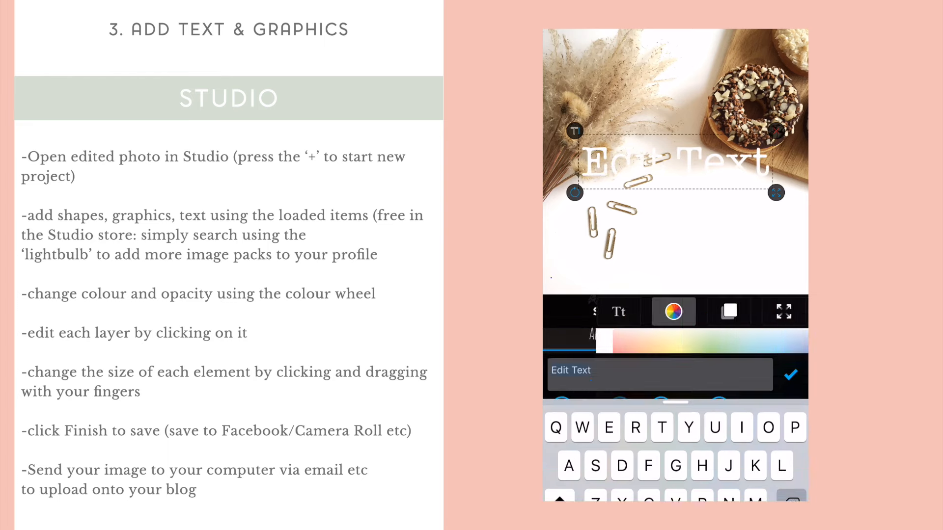
# - Set the caption 'How to Beautify your Instagram' in brown GreatVibes script, finish, and post to Instagram
pyautogui.write('How to')
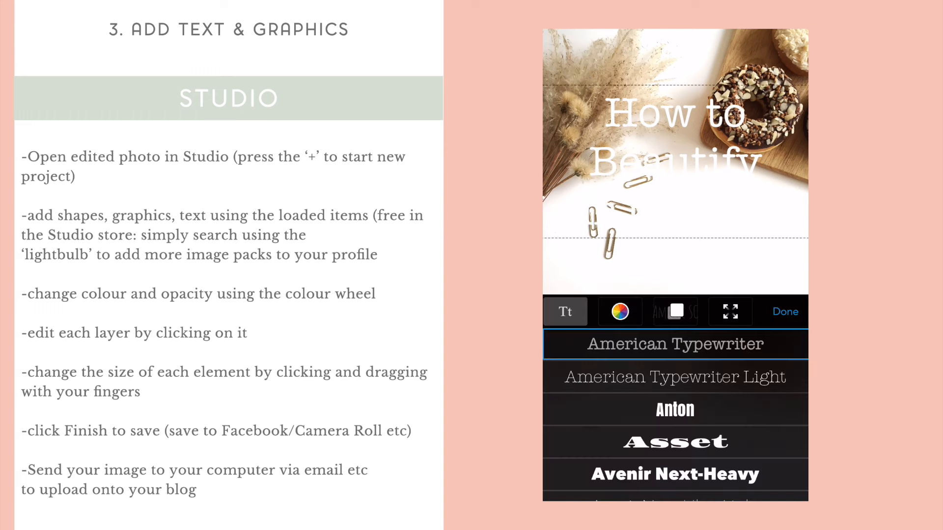
pyautogui.click(620, 312)
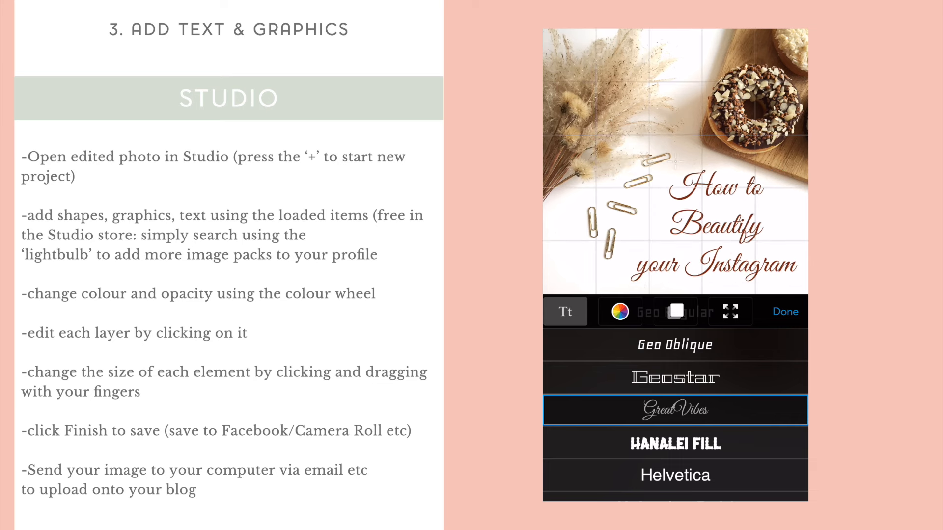
pyautogui.click(713, 227)
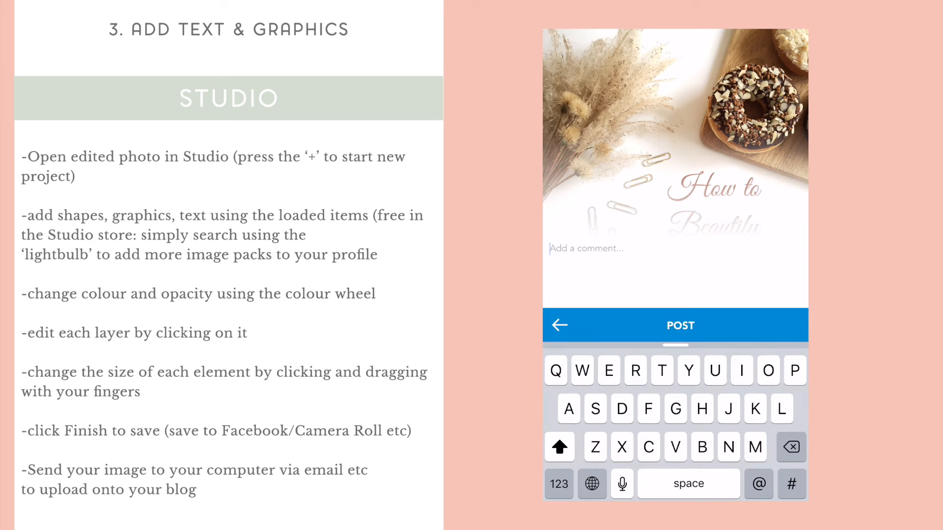
pyautogui.click(679, 325)
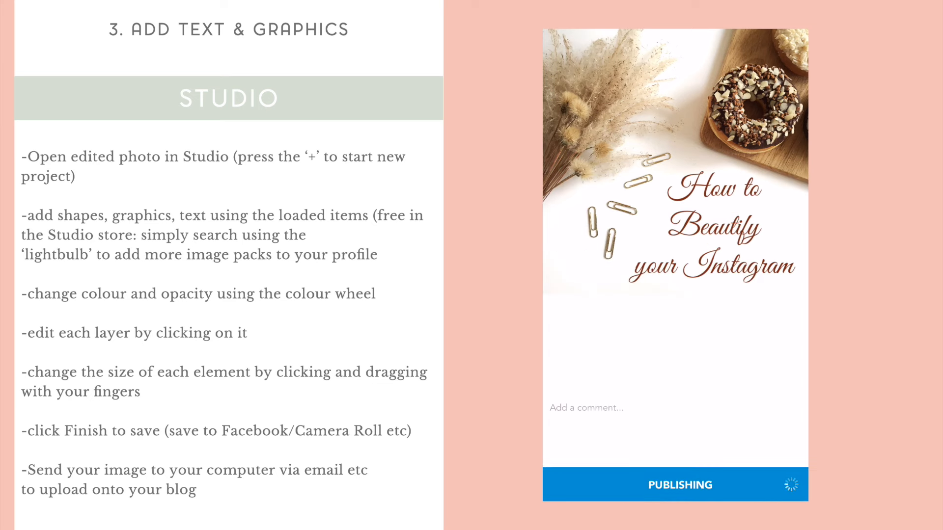